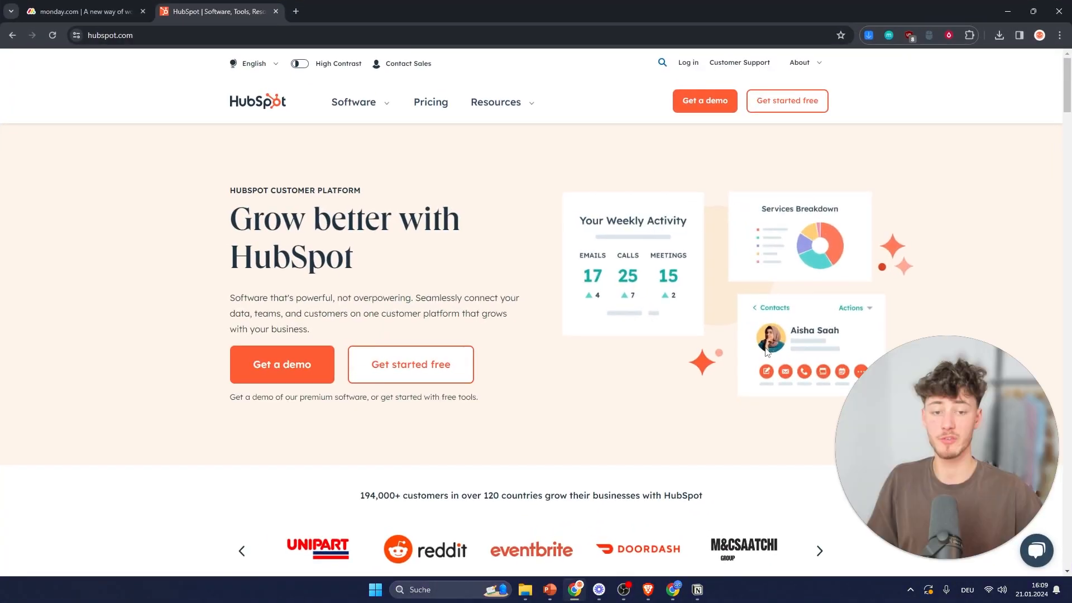
# - Switch from the HubSpot homepage over to the monday.com homepage tab
pyautogui.click(82, 11)
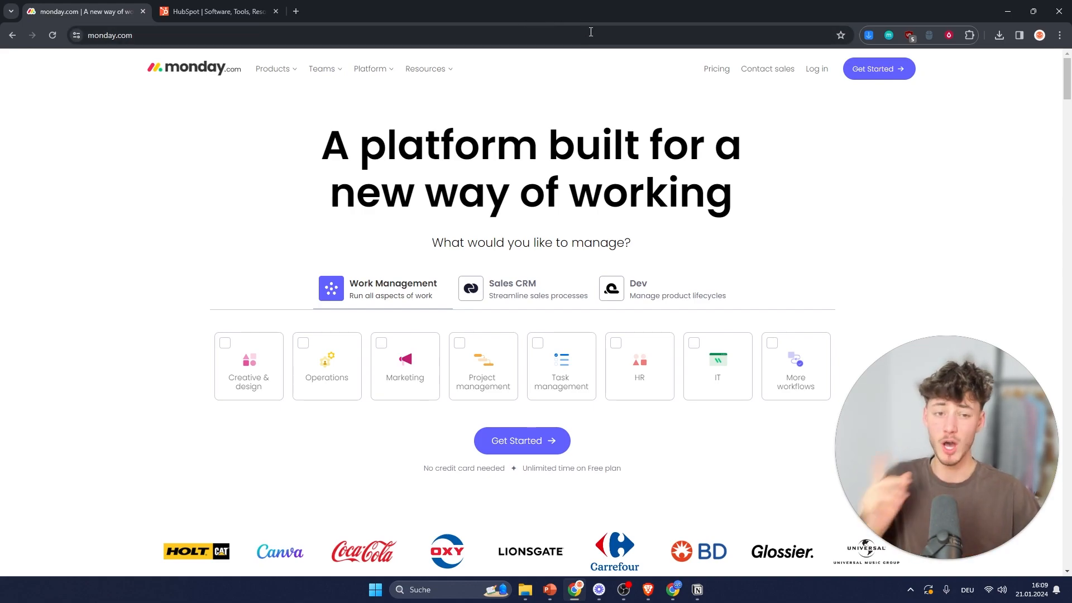
pyautogui.moveTo(554, 91)
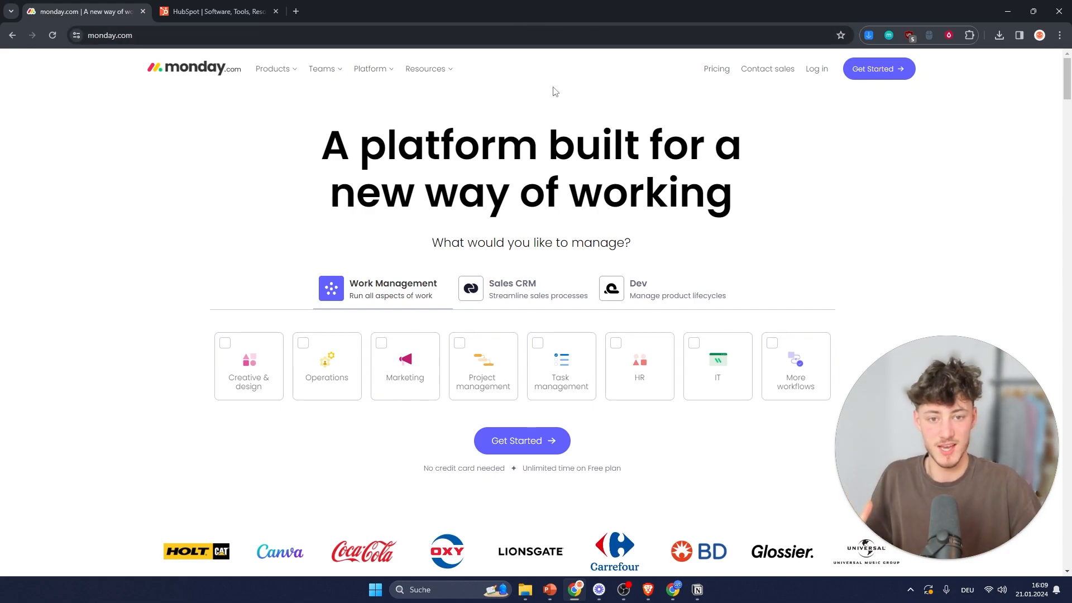
pyautogui.moveTo(565, 158)
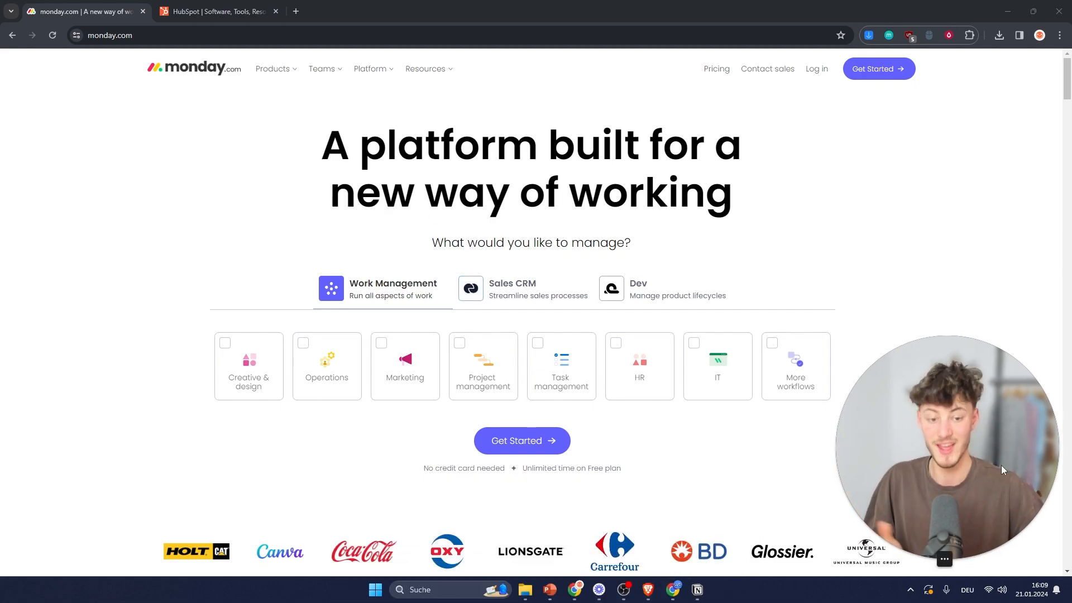
# - View the Sales CRM use cases on the monday.com homepage
pyautogui.click(522, 288)
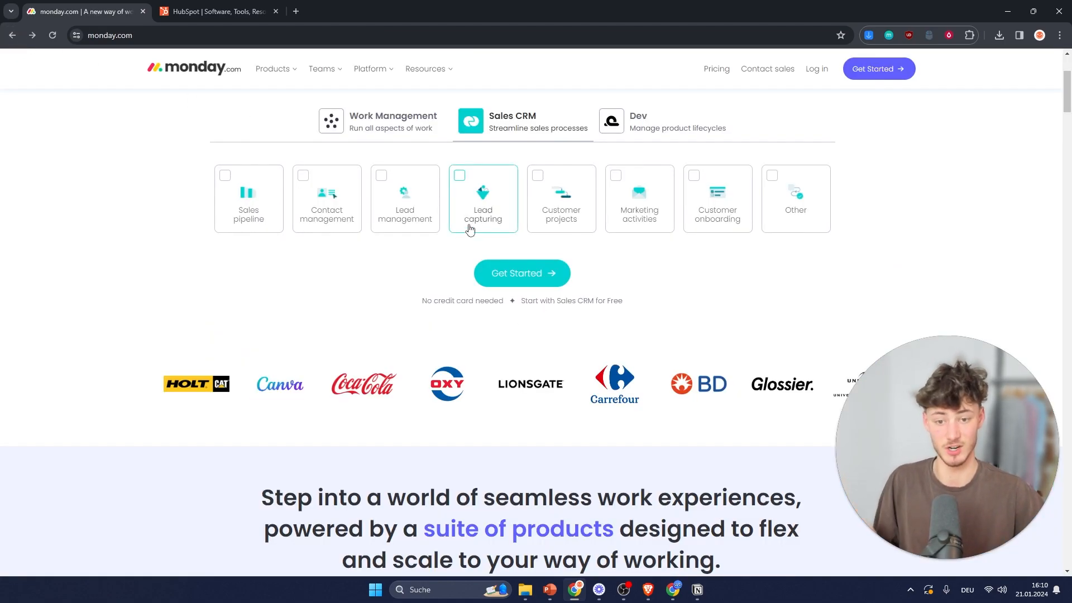
pyautogui.scroll(3)
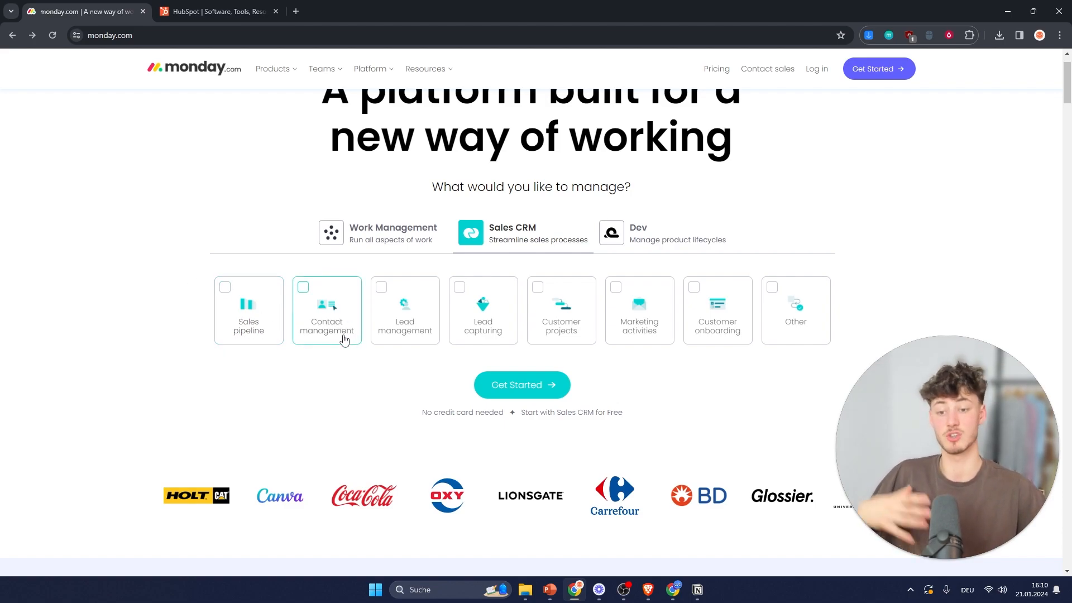
pyautogui.moveTo(461, 376)
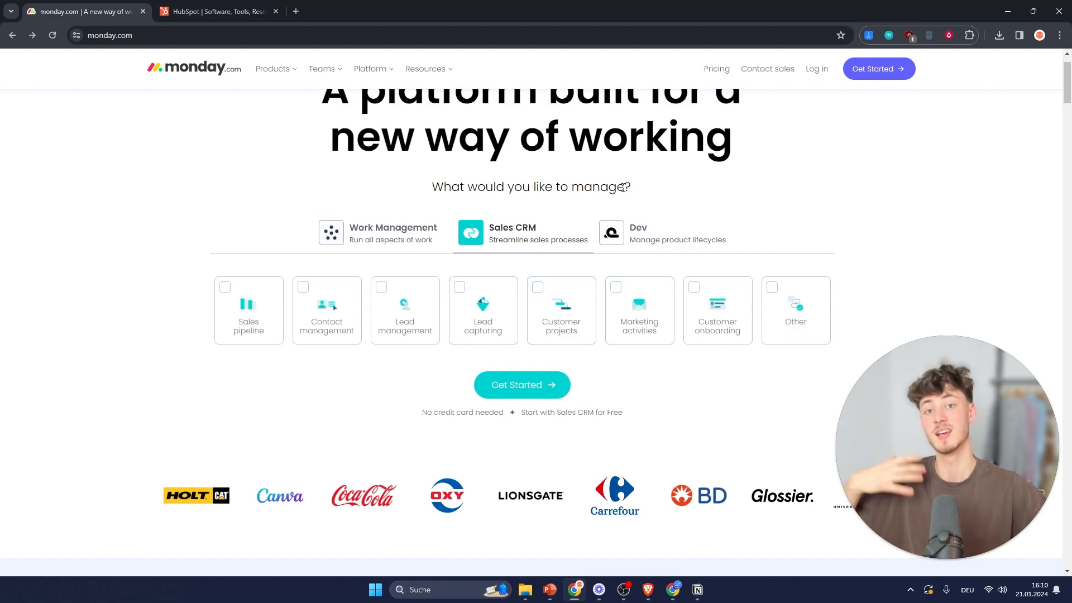
pyautogui.scroll(-3)
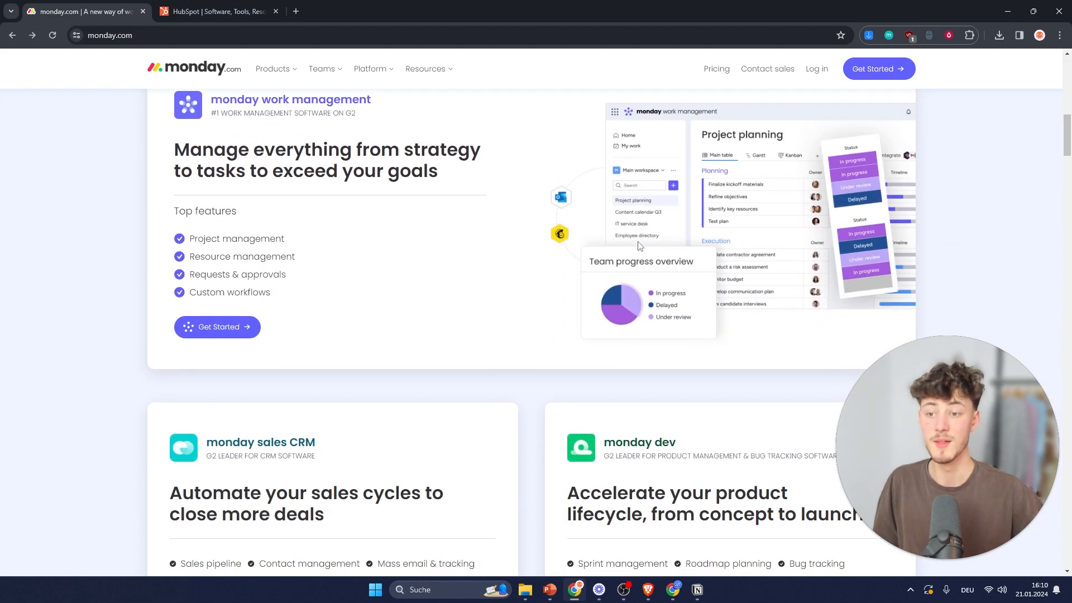
pyautogui.scroll(-3)
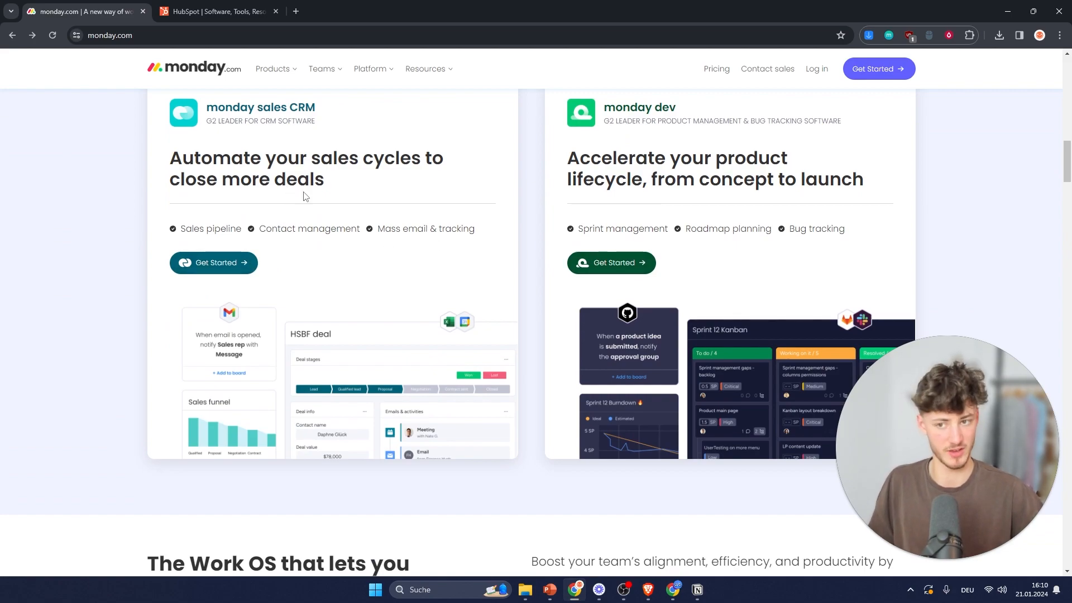
# - Go to the monday sales CRM product page via the Products menu and look it over
pyautogui.click(273, 68)
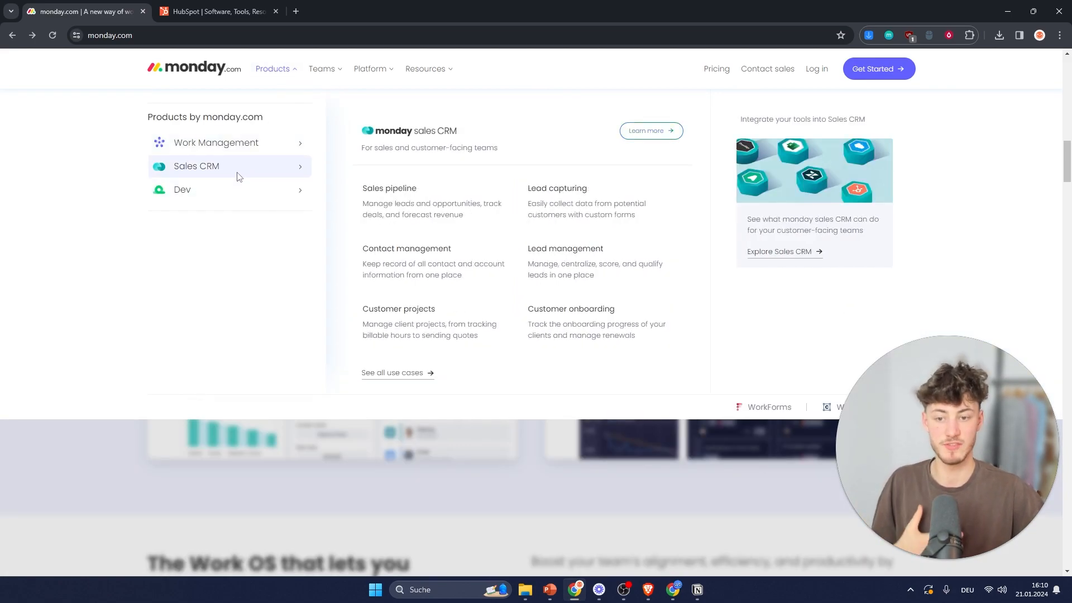
pyautogui.click(389, 187)
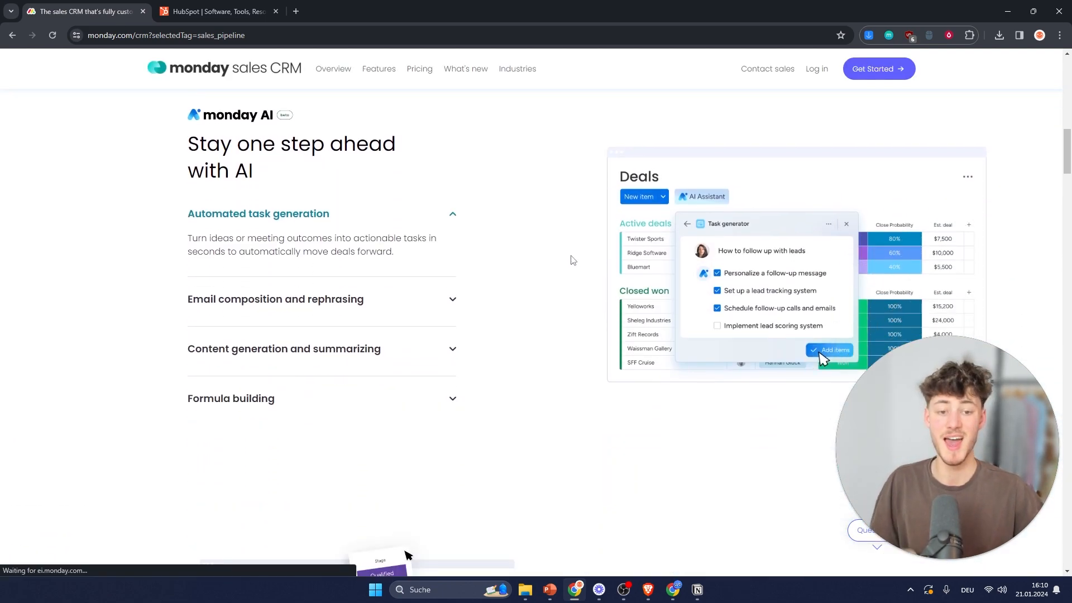
pyautogui.scroll(-3)
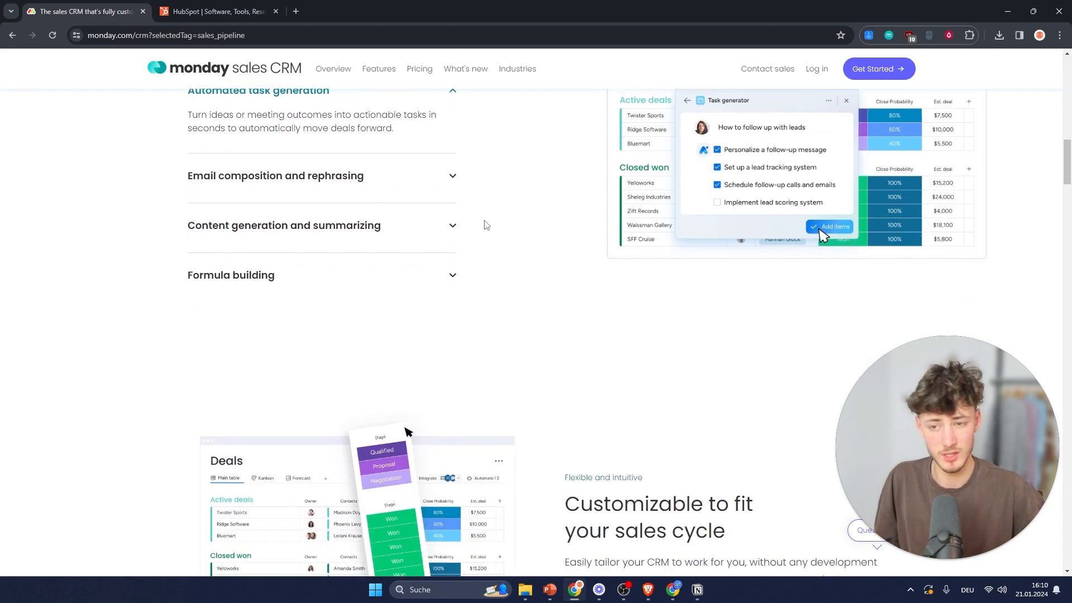
pyautogui.scroll(-3)
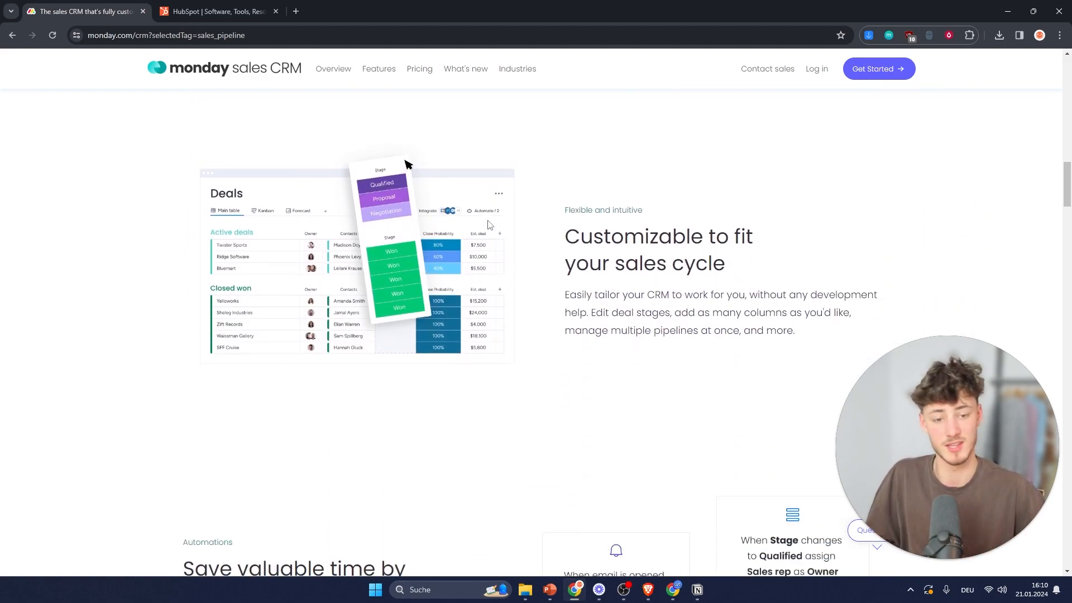
# - On the HubSpot site, reach the Free HubSpot CRM page from the Software menu and review it
pyautogui.click(217, 11)
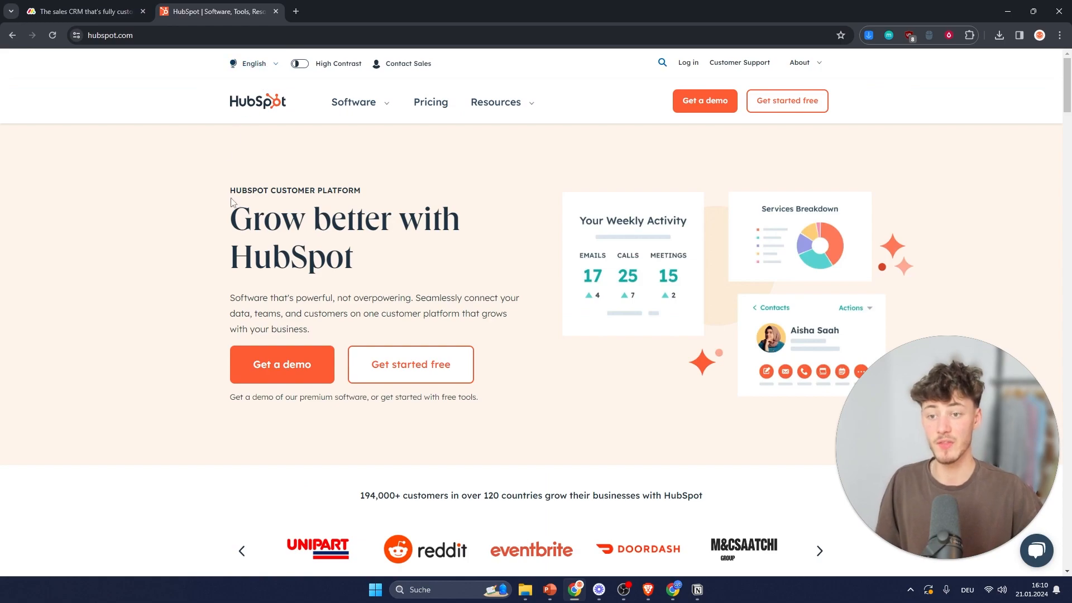
pyautogui.moveTo(387, 238)
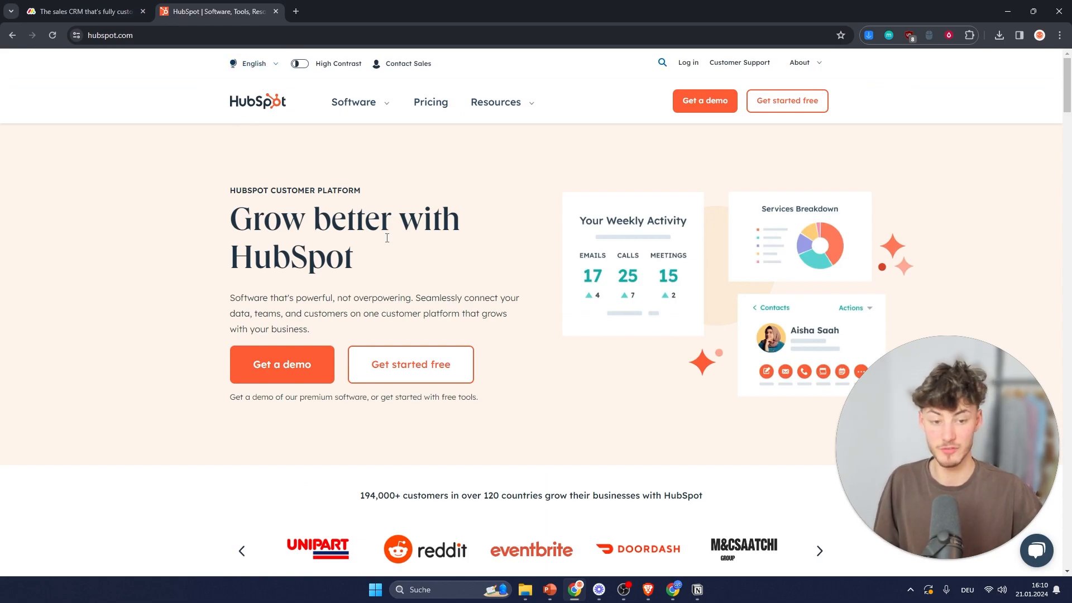
pyautogui.click(354, 101)
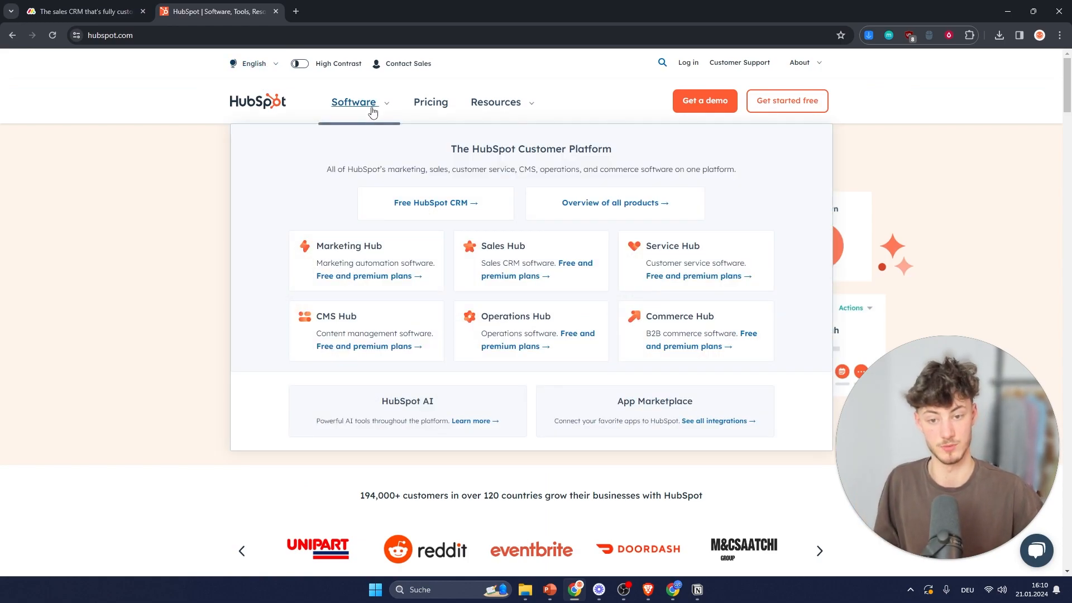
pyautogui.moveTo(351, 275)
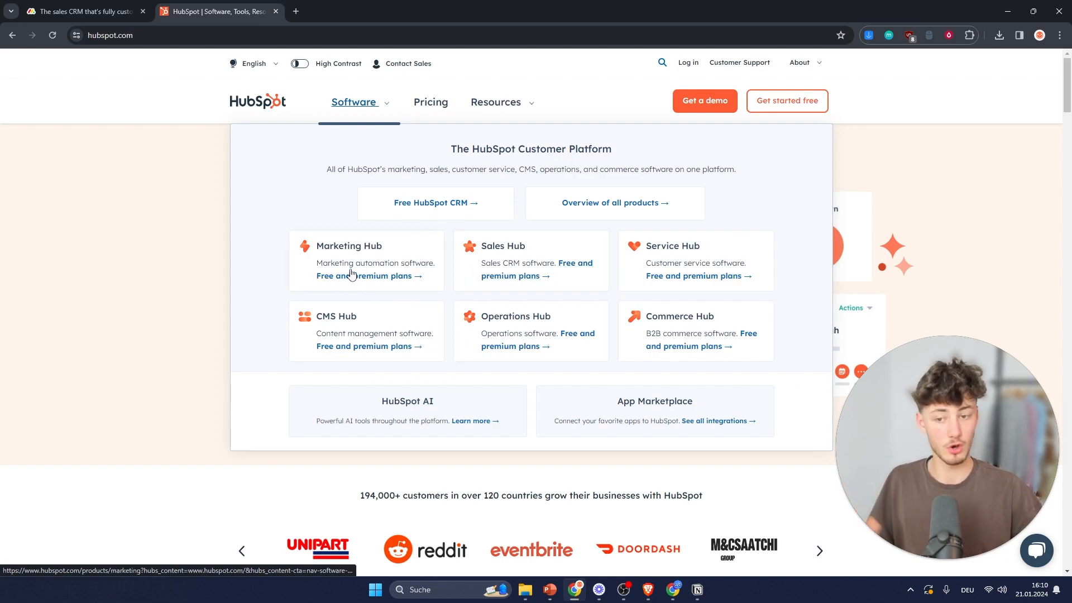
pyautogui.moveTo(457, 258)
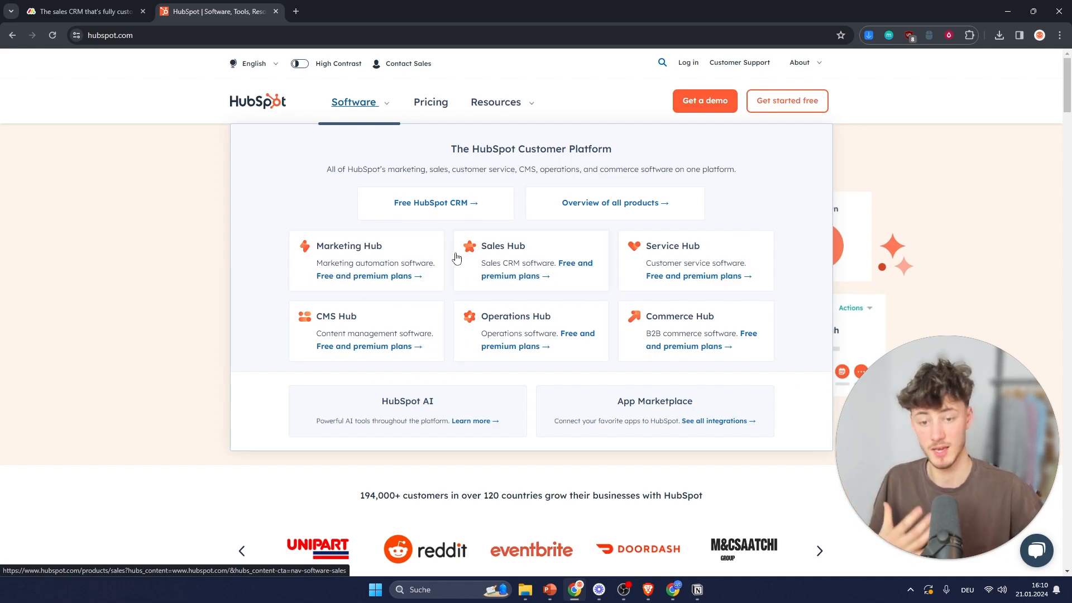
pyautogui.moveTo(641, 251)
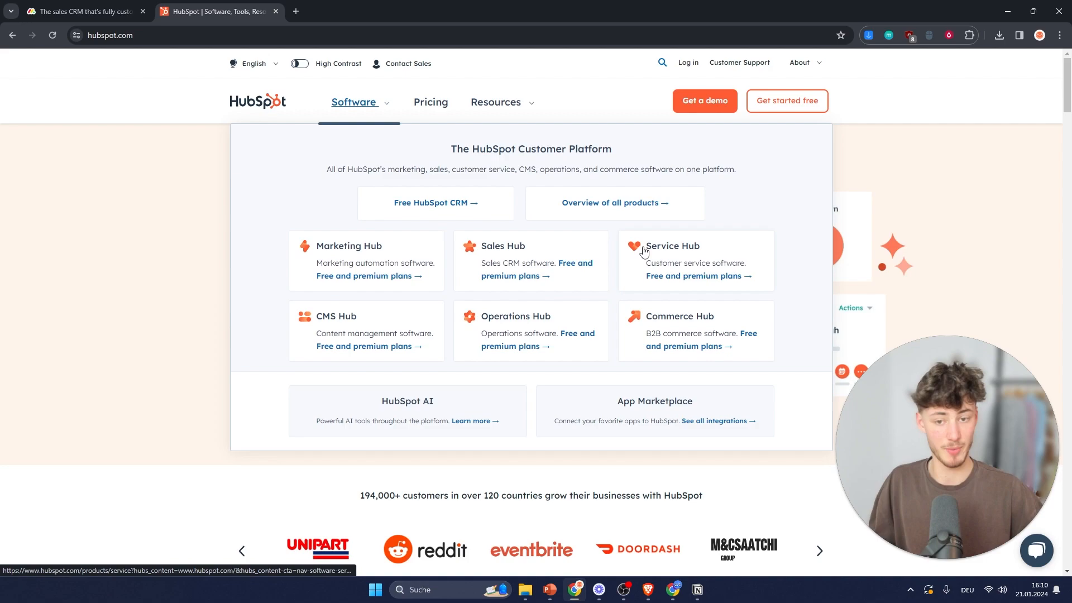
pyautogui.click(434, 203)
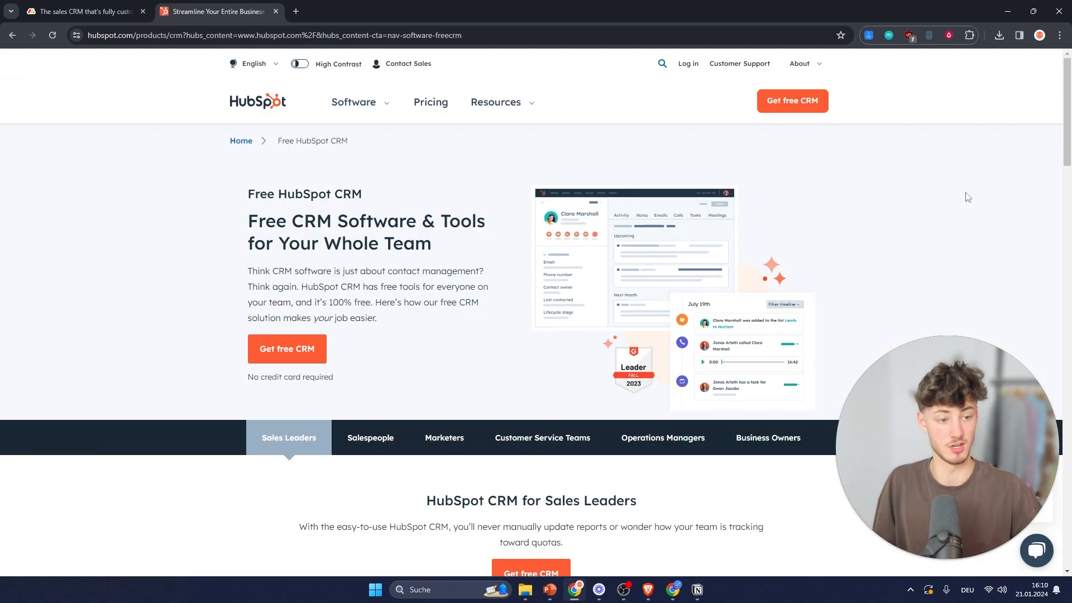
pyautogui.moveTo(677, 154)
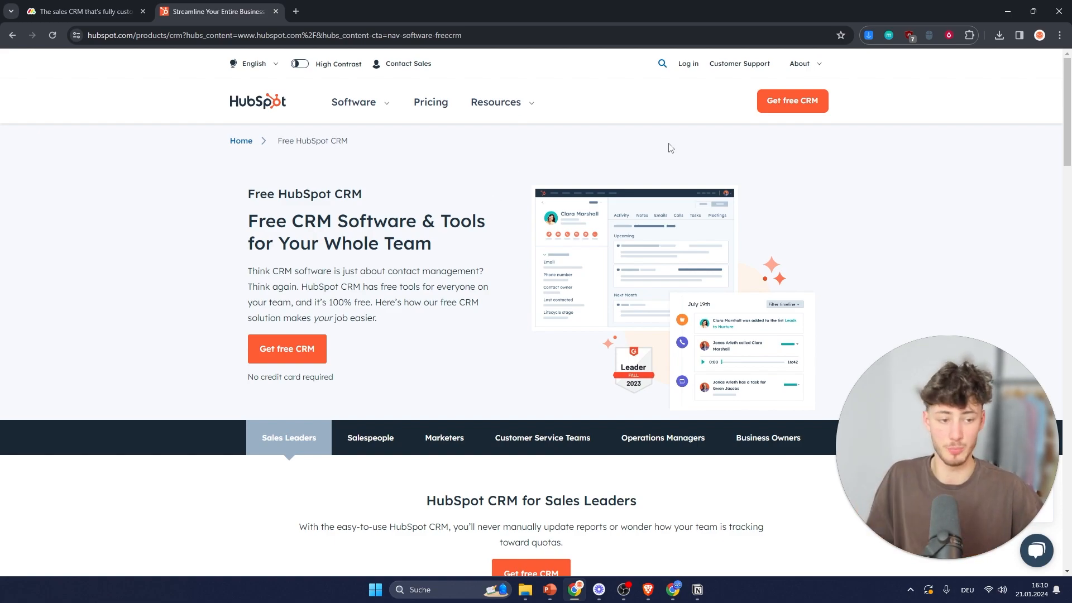
pyautogui.scroll(-3)
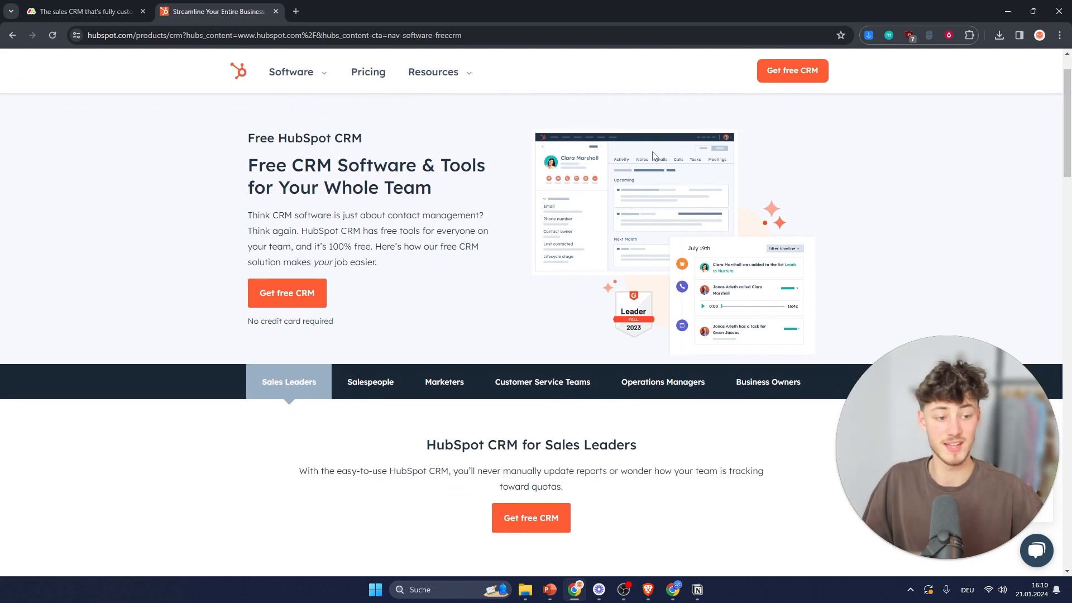
pyautogui.moveTo(965, 204)
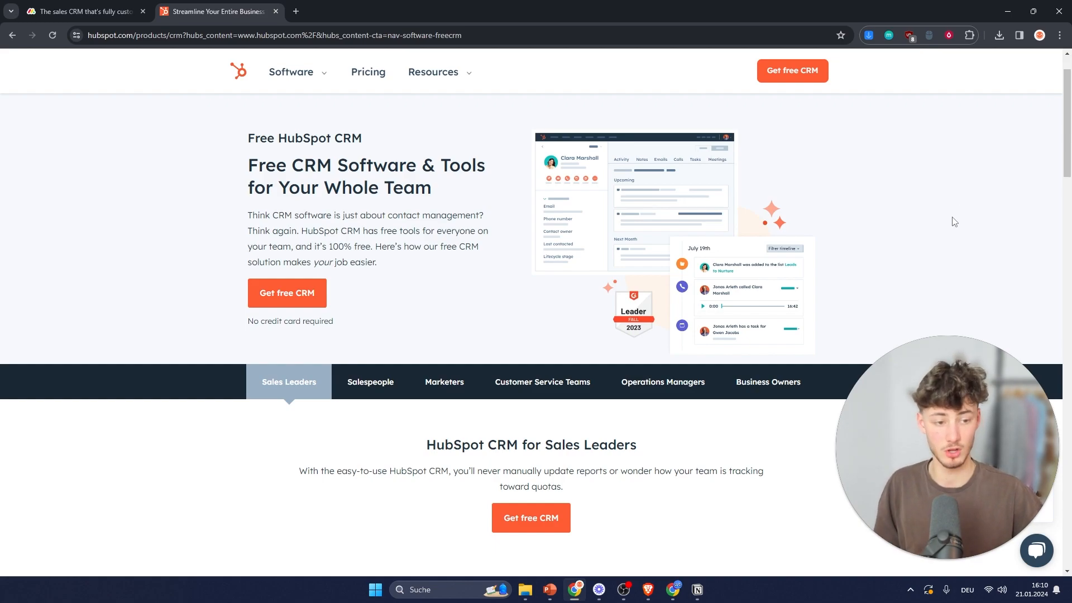
pyautogui.scroll(3)
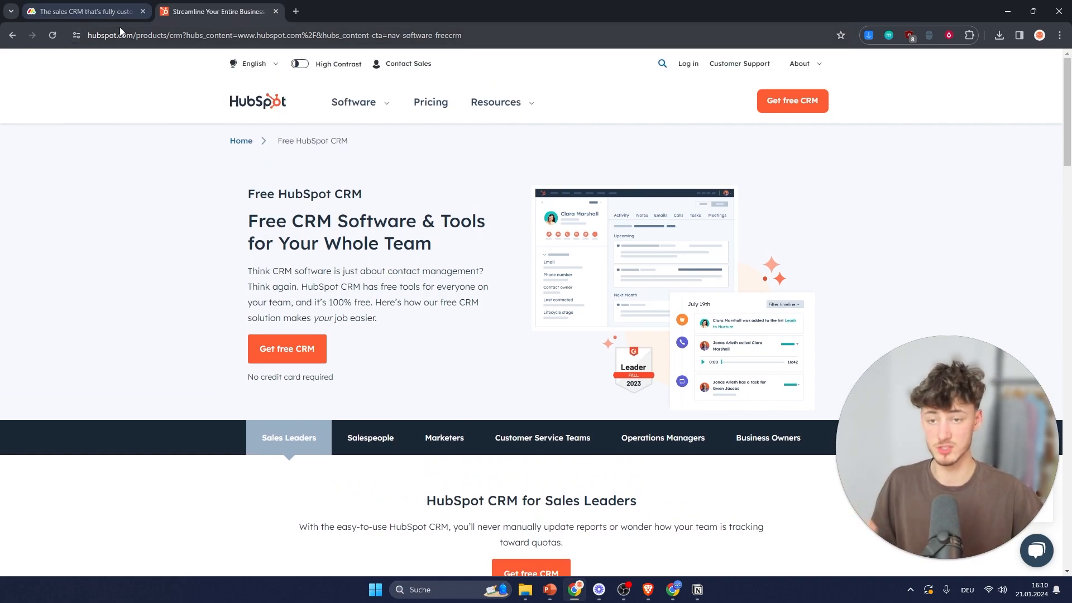
pyautogui.moveTo(82, 12)
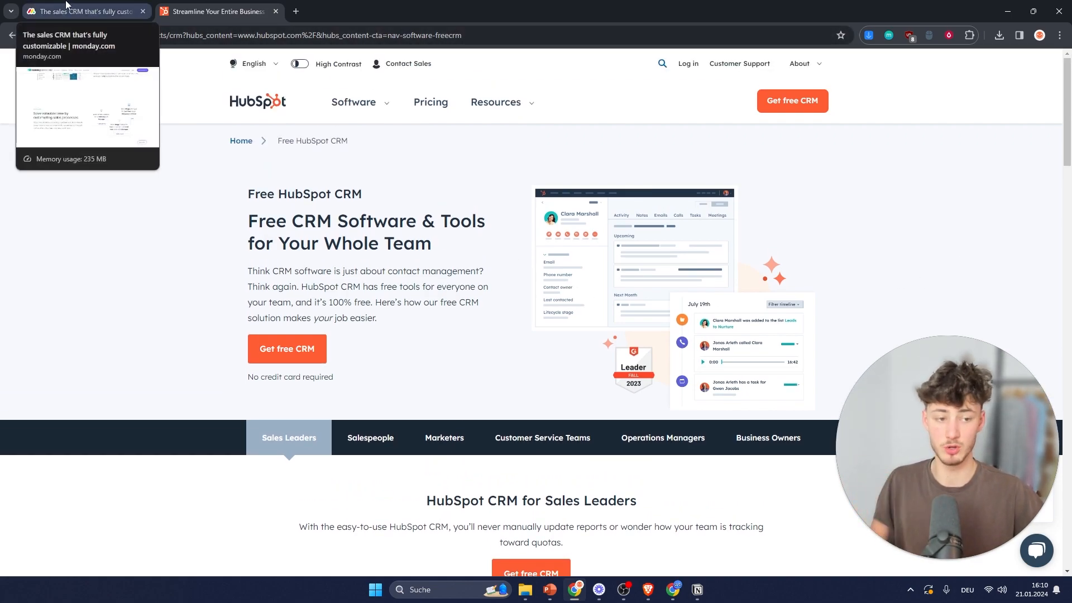
# - Review monday sales CRM's 'Connect your CRM with the tools you already use' integrations, then return to HubSpot
pyautogui.click(81, 11)
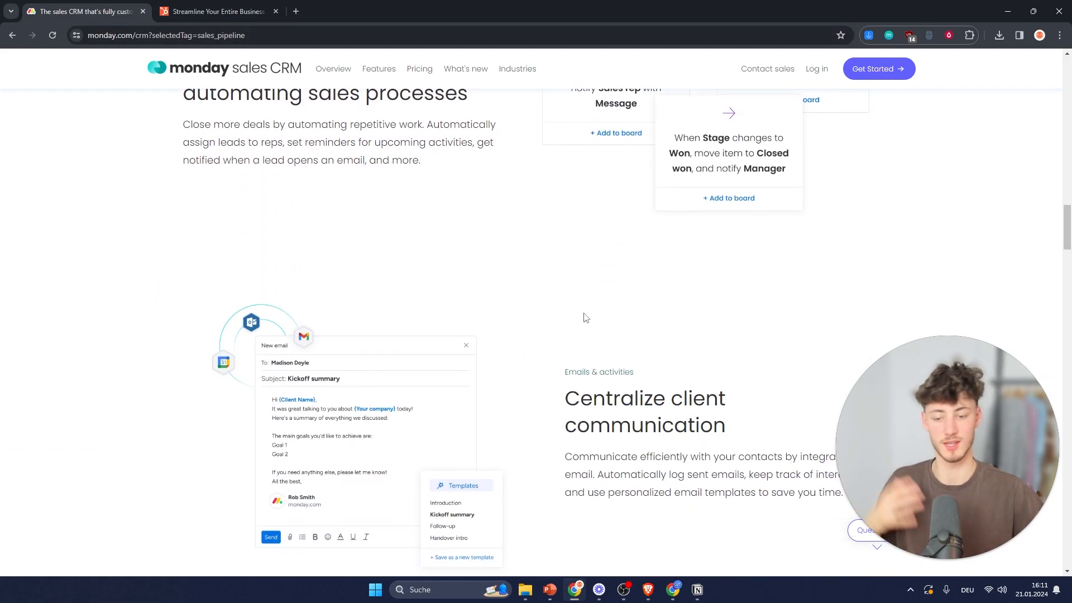
pyautogui.scroll(-3)
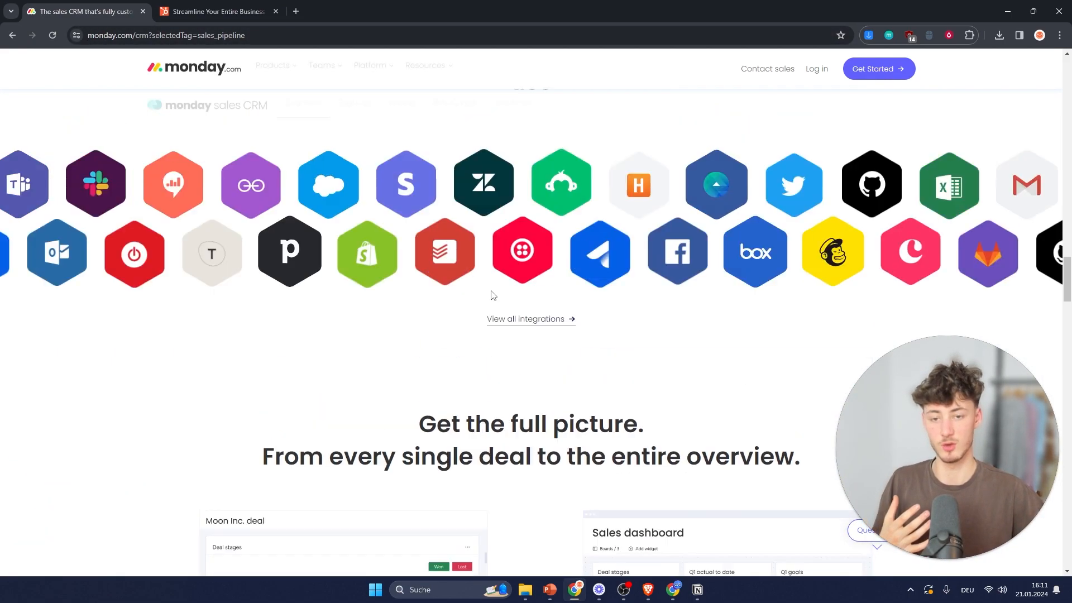
pyautogui.scroll(3)
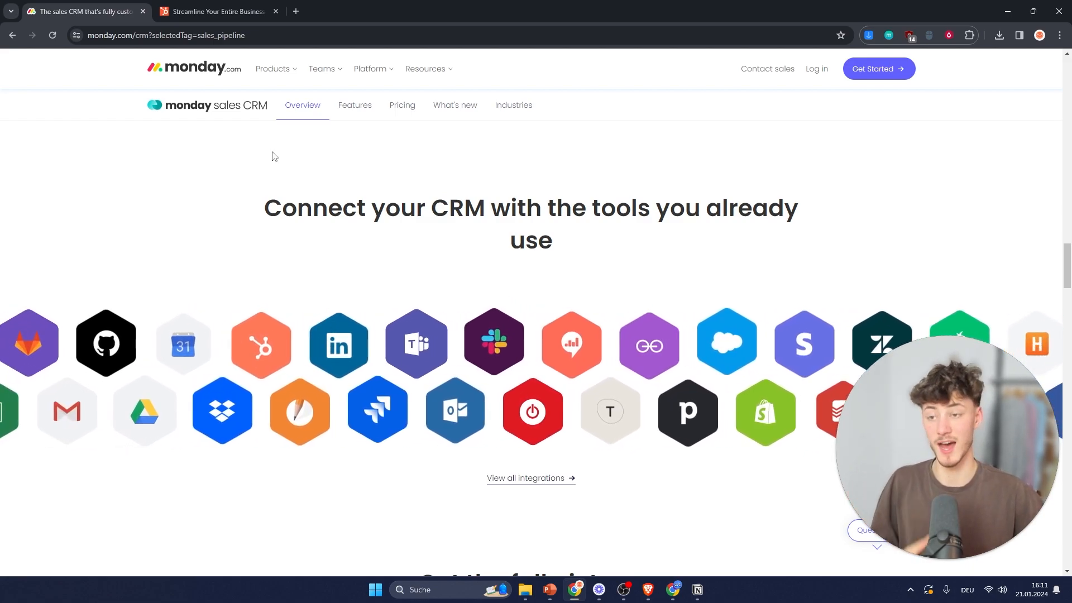
pyautogui.click(217, 11)
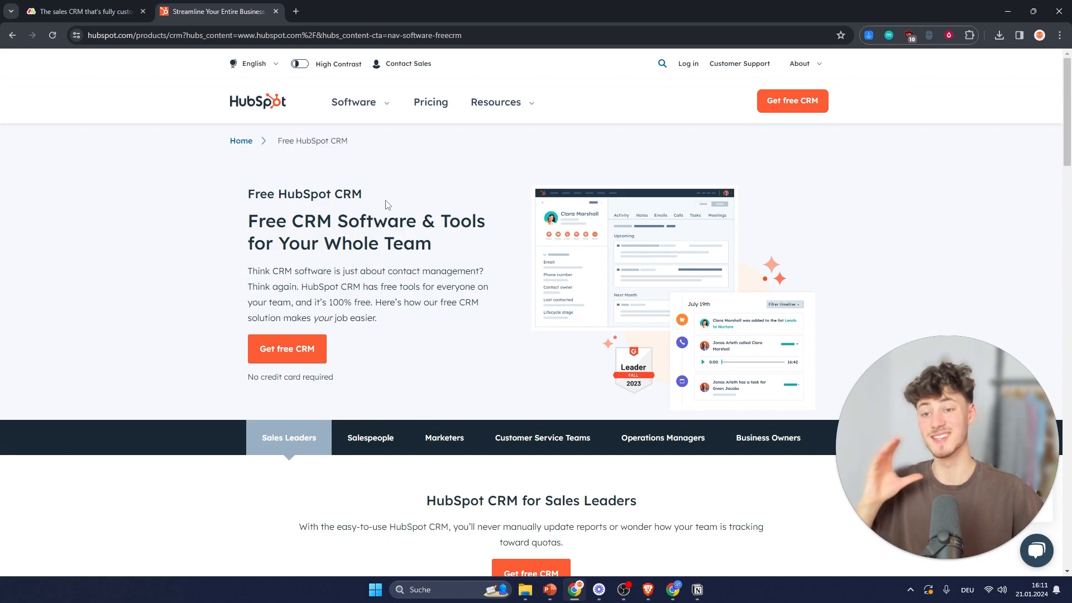
pyautogui.moveTo(489, 189)
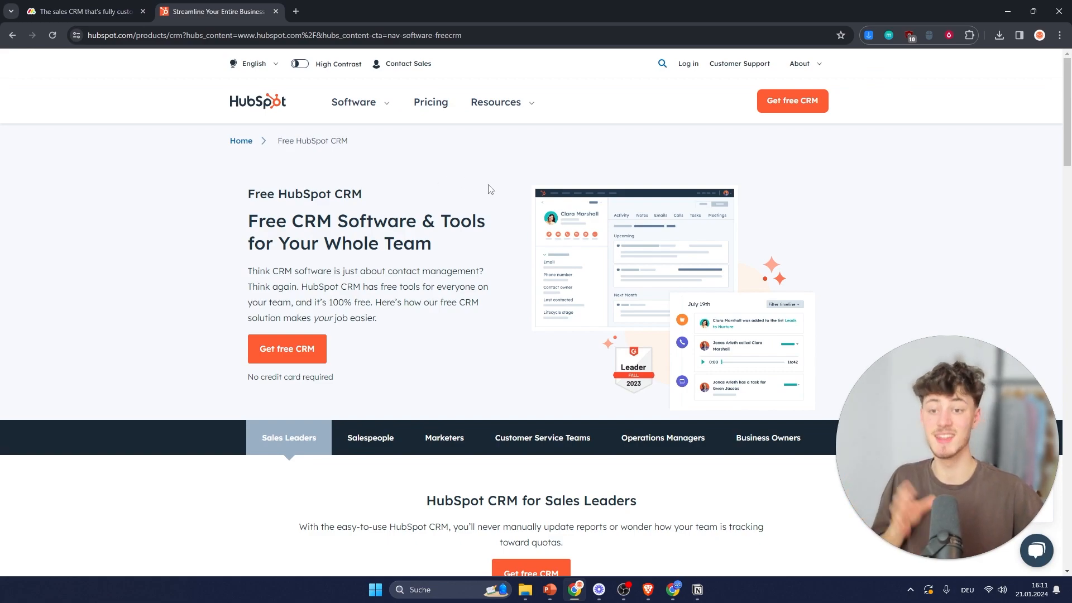
# - Review HubSpot's Marketing, Sales, Service, CMS, Operations and Commerce Hubs, then return to monday.com
pyautogui.click(354, 102)
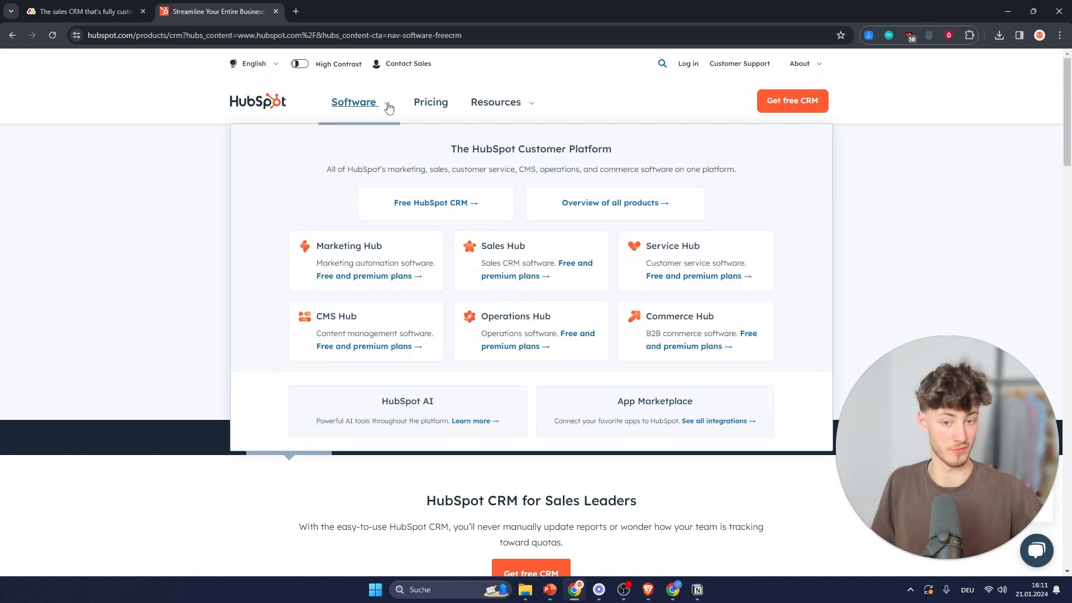
pyautogui.moveTo(390, 115)
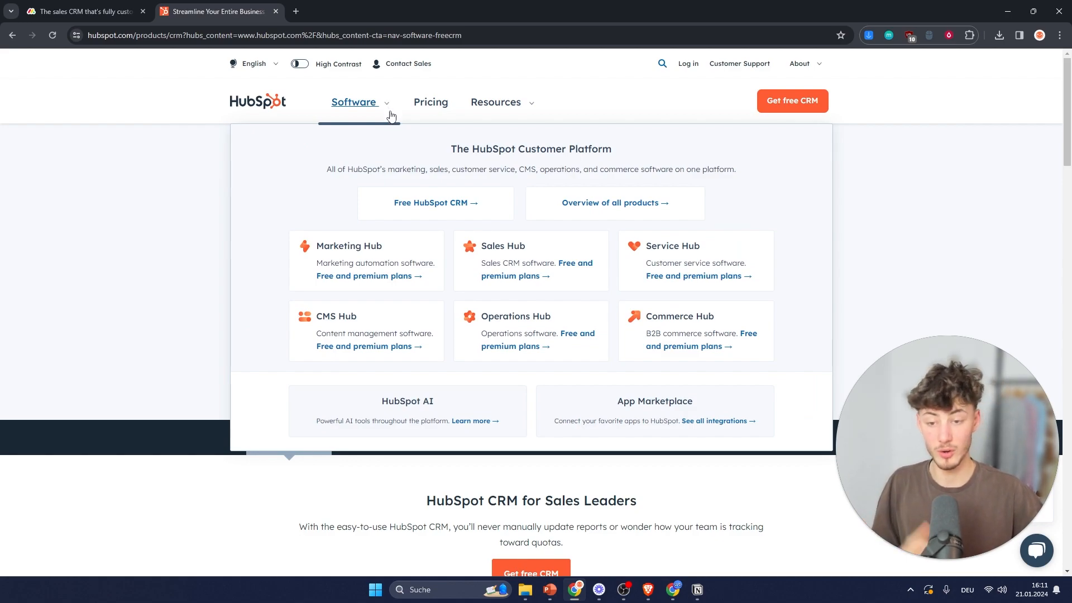
pyautogui.moveTo(626, 318)
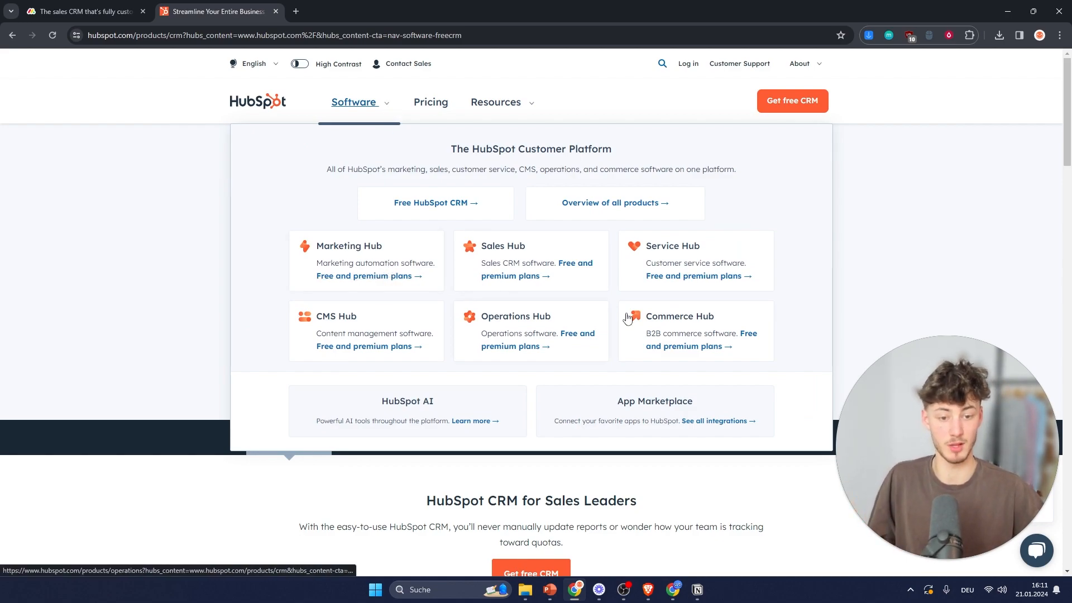
pyautogui.moveTo(734, 324)
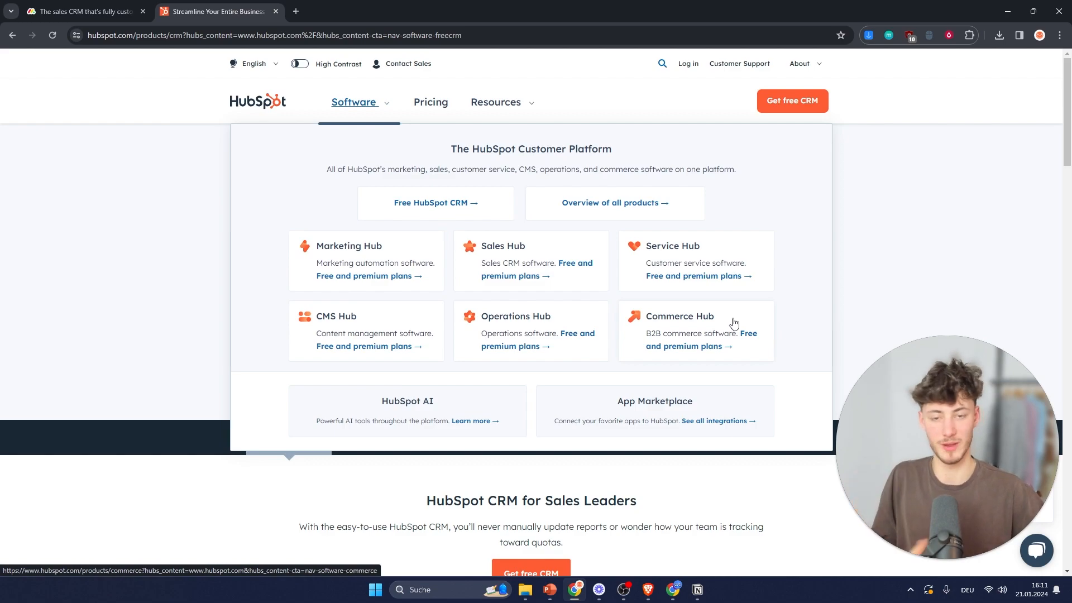
pyautogui.moveTo(723, 322)
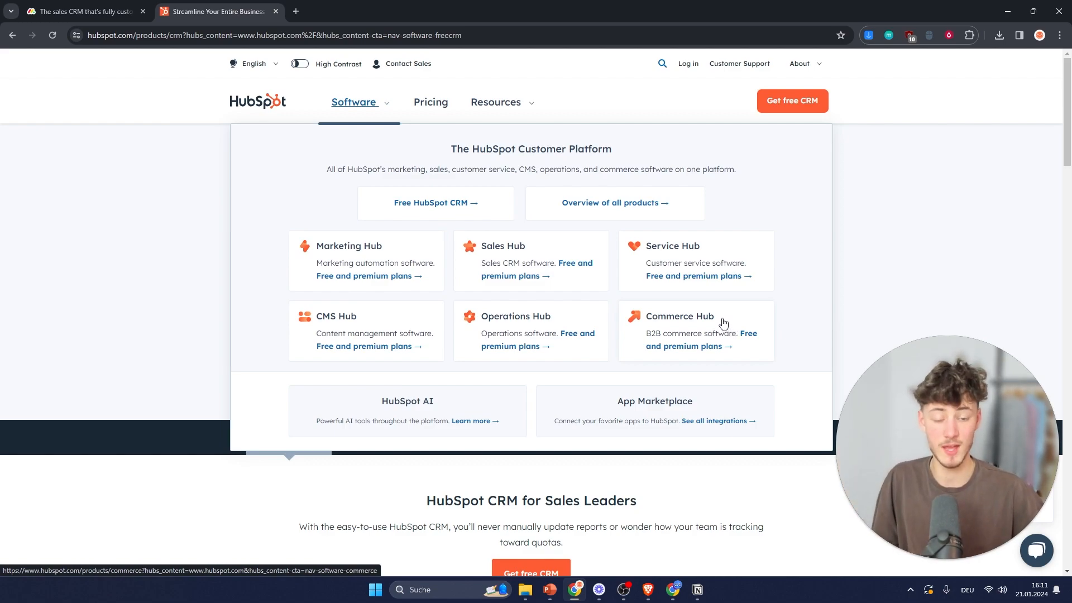
pyautogui.moveTo(617, 280)
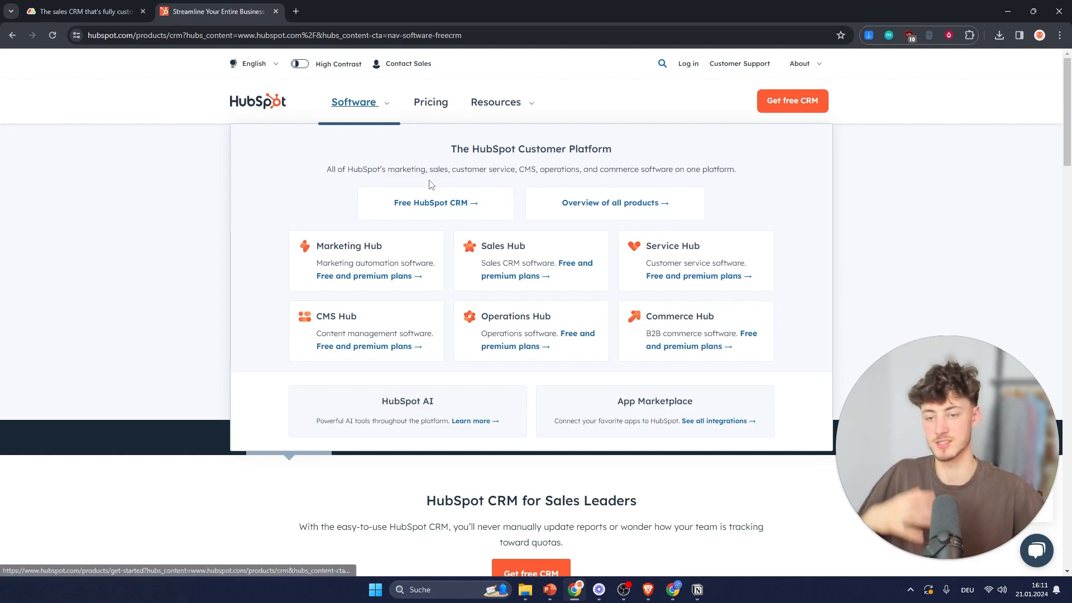
pyautogui.moveTo(385, 303)
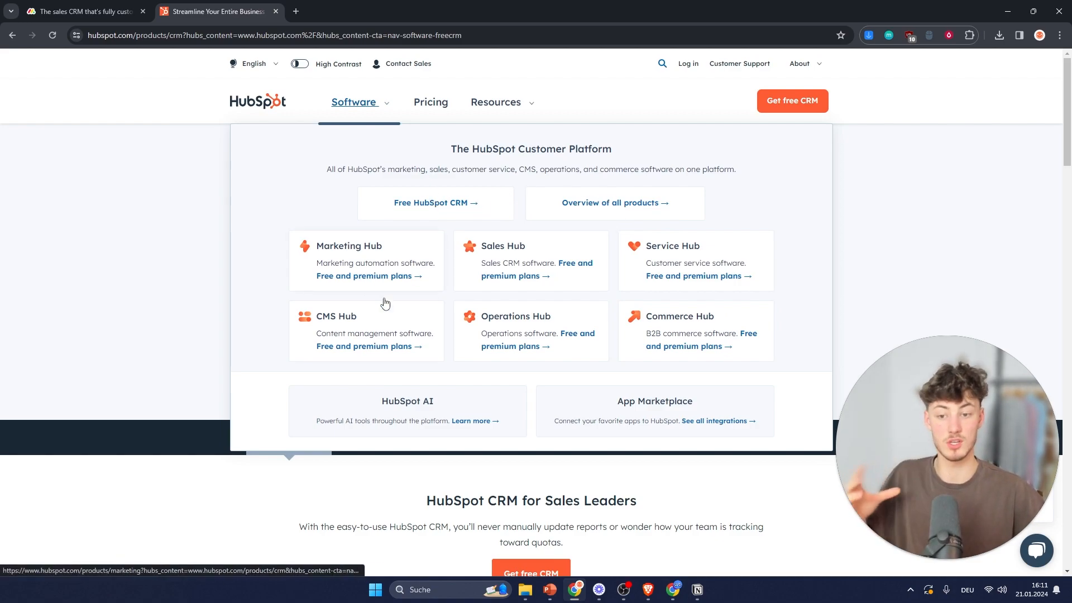
pyautogui.moveTo(23, 6)
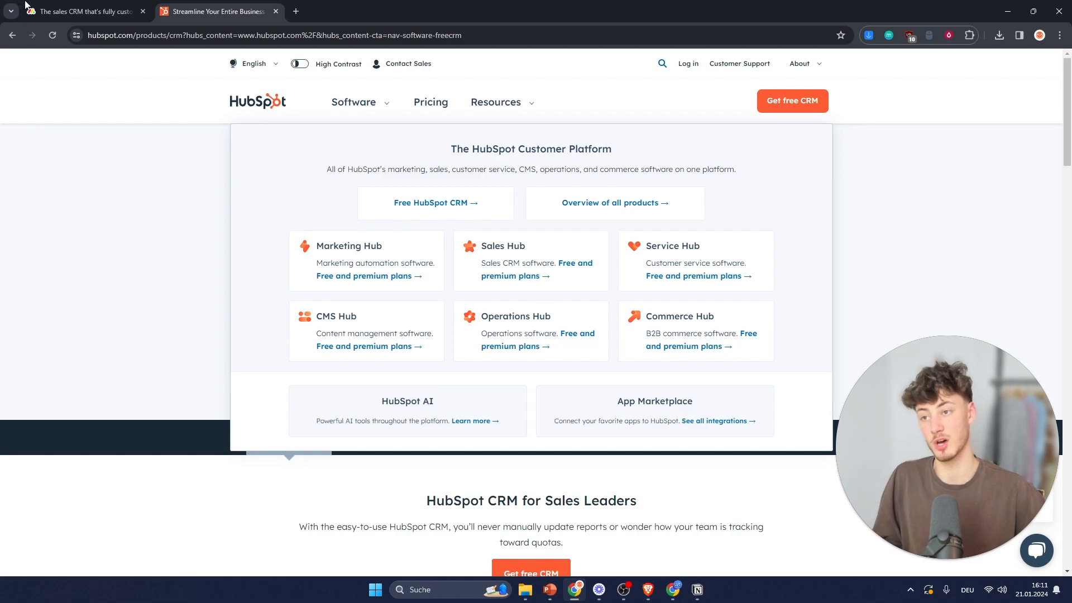
pyautogui.click(81, 11)
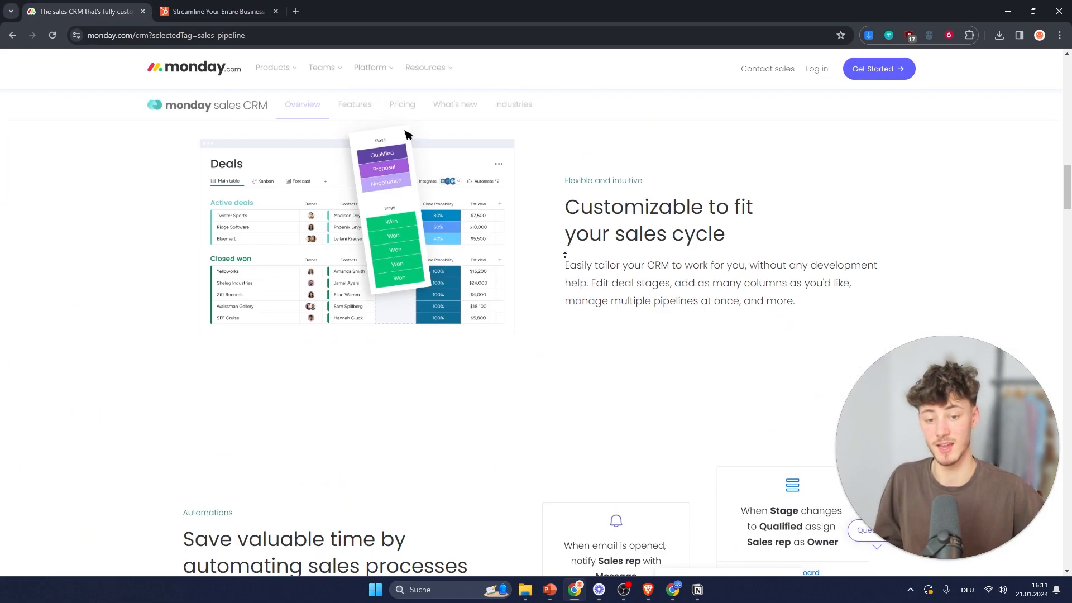
# - Bring up the monday sales CRM pricing page from the sub-navigation
pyautogui.scroll(3)
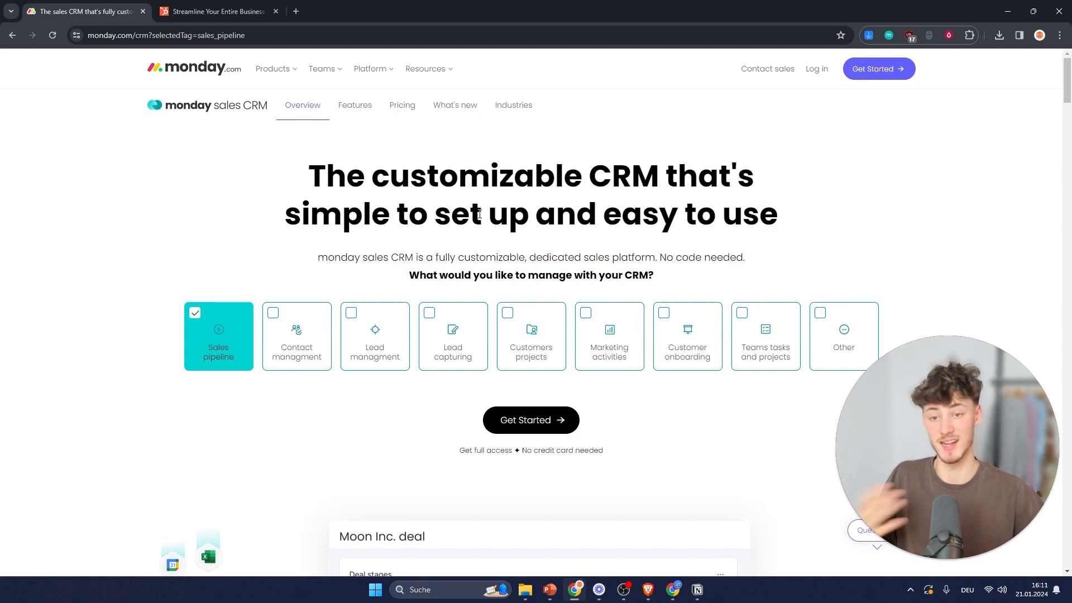
pyautogui.scroll(-3)
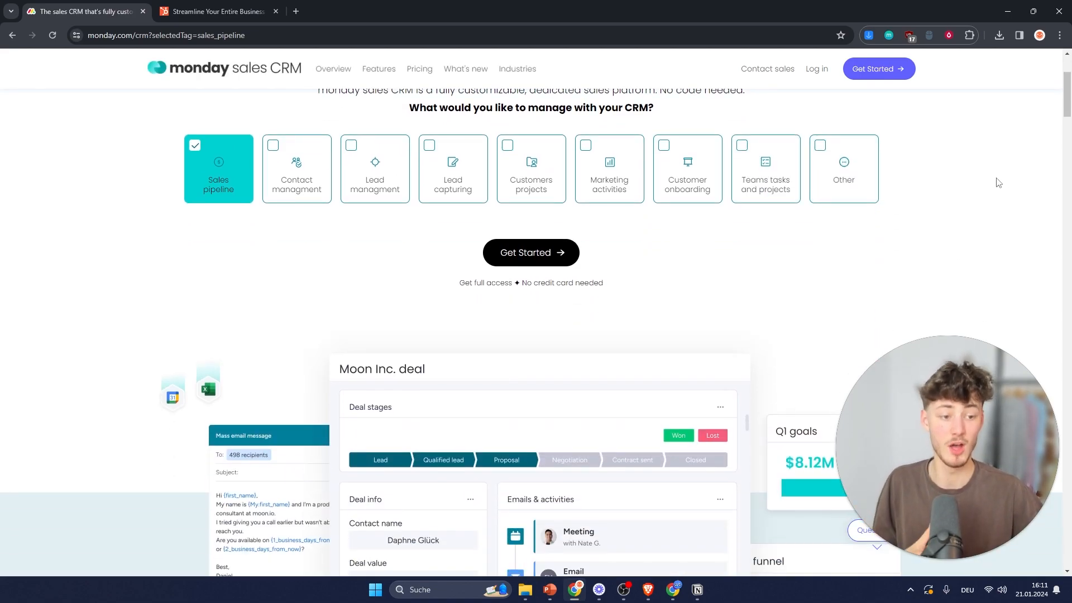
pyautogui.scroll(3)
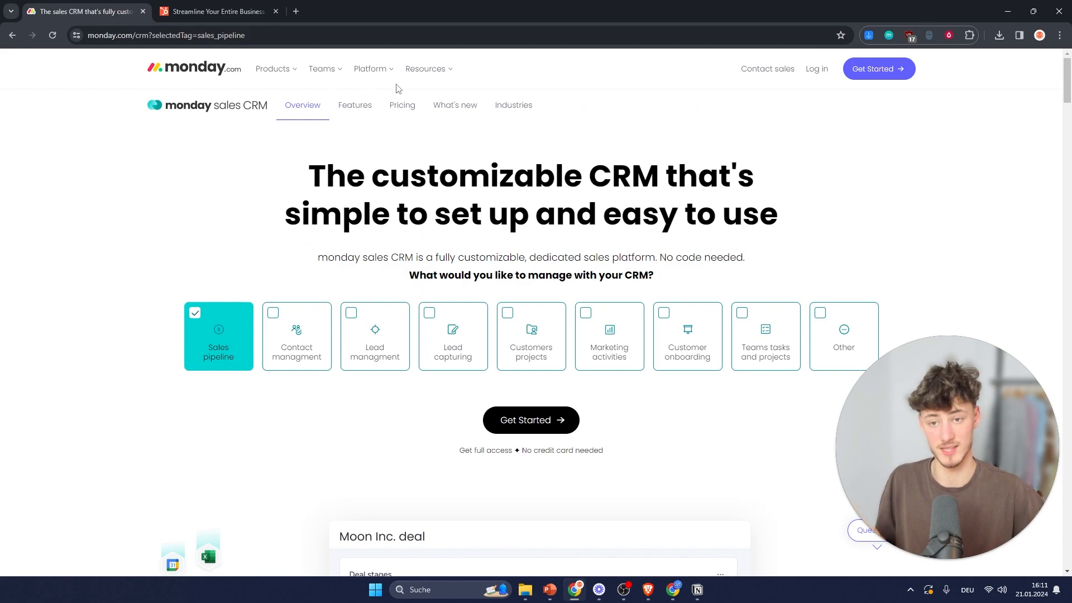
pyautogui.click(402, 105)
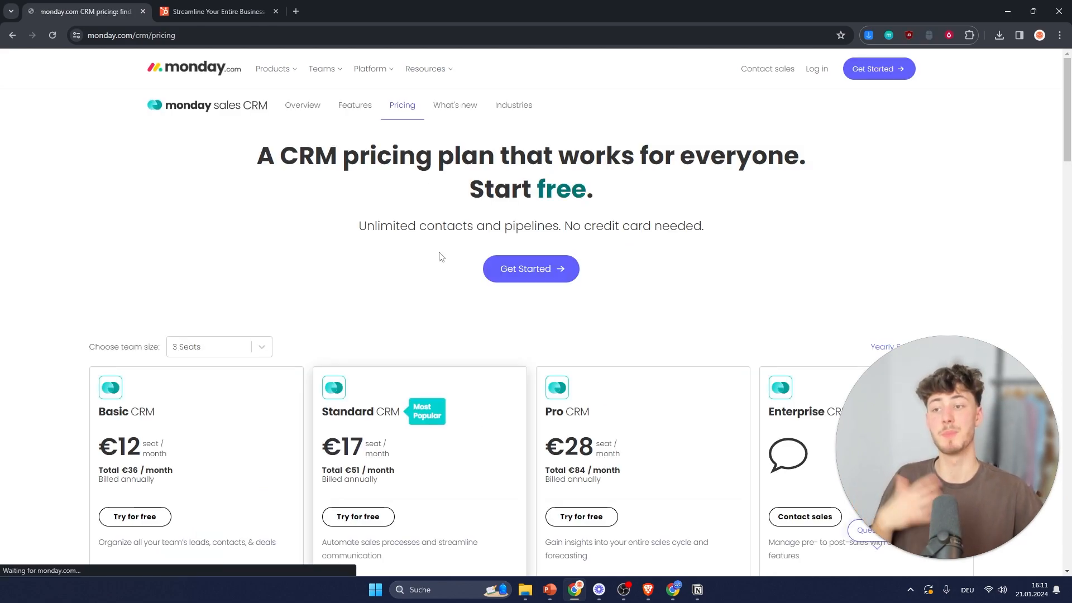
# - Review the Basic, Standard, Pro and Enterprise per-seat plan features, then switch to the free HubSpot CRM page
pyautogui.scroll(-3)
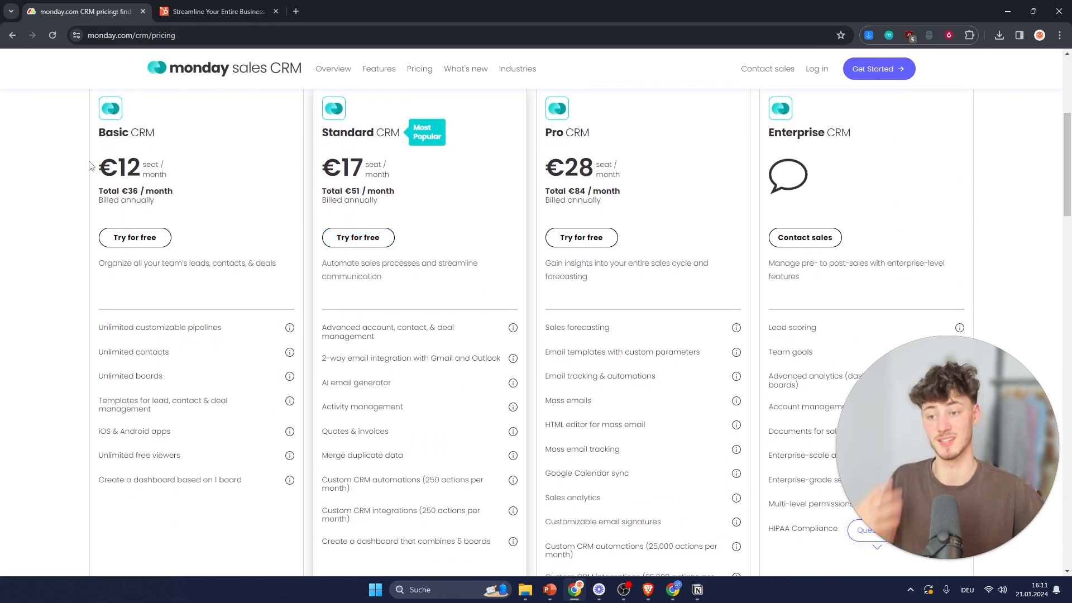
pyautogui.scroll(3)
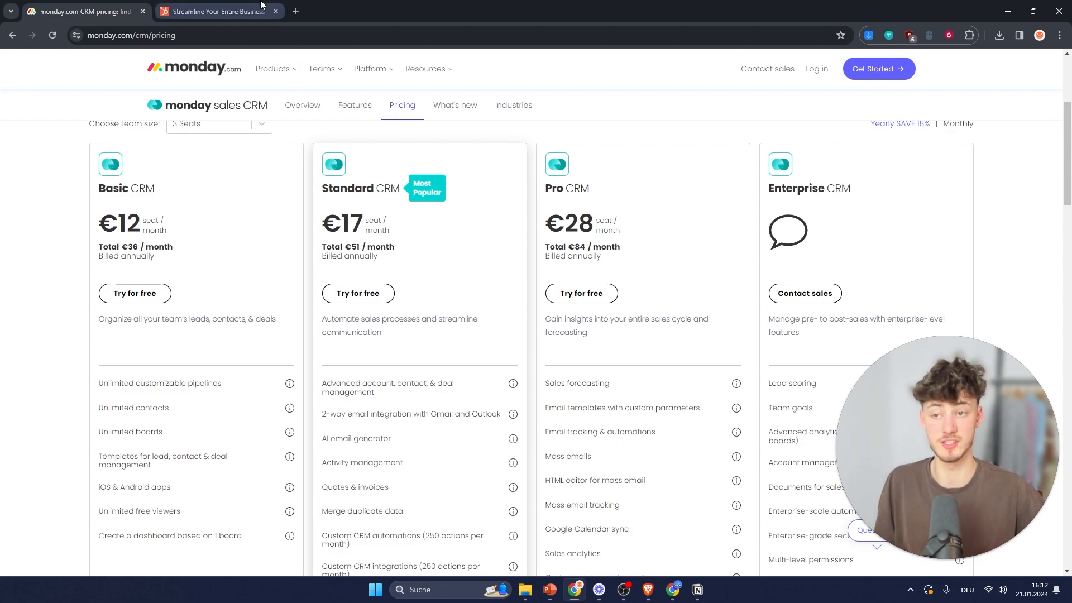
pyautogui.click(218, 11)
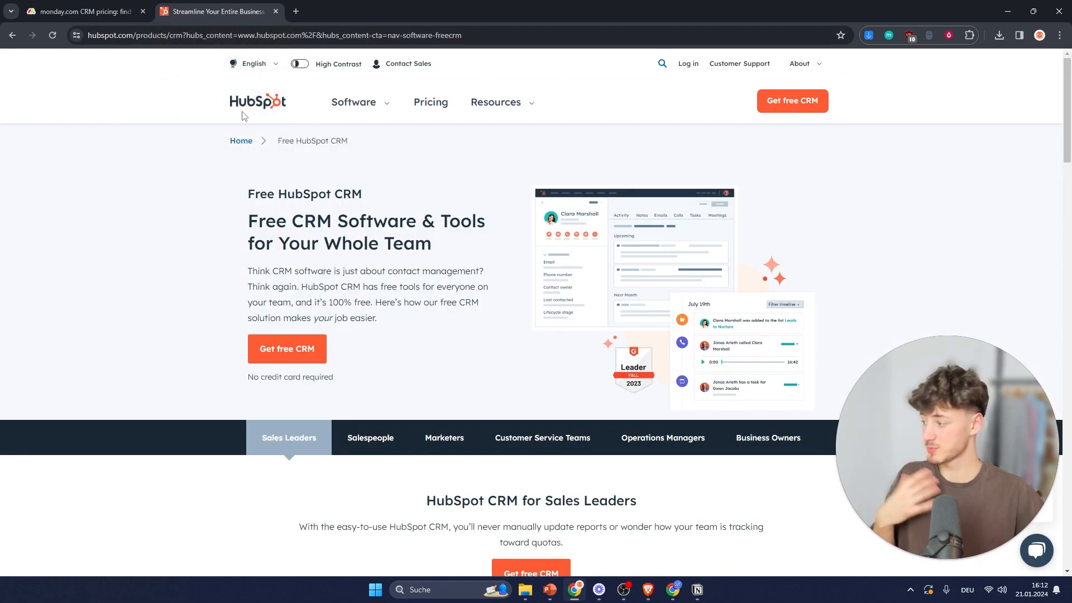
pyautogui.moveTo(531, 224)
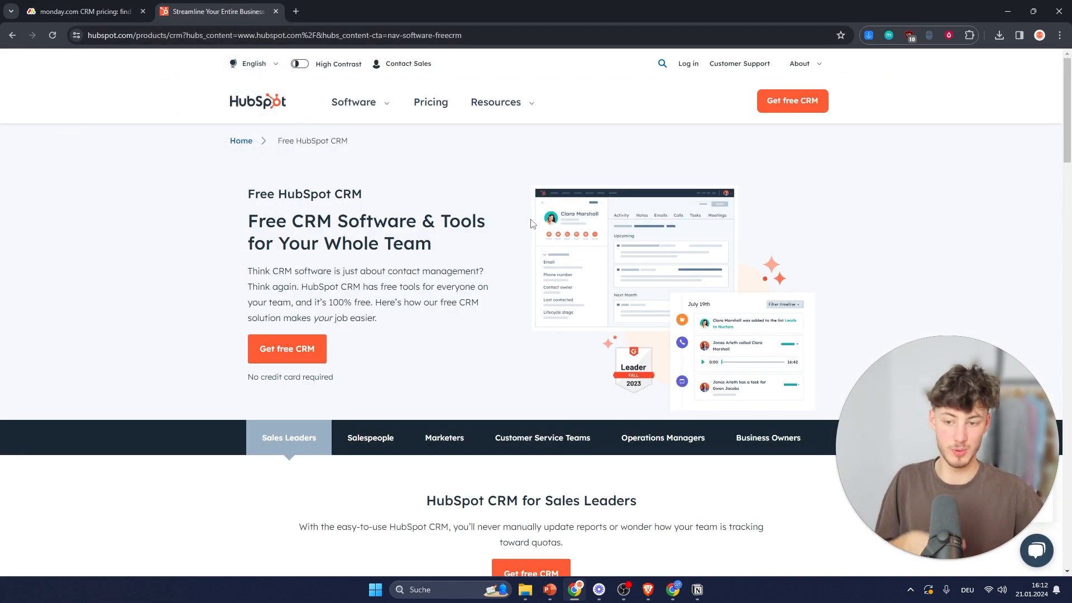
pyautogui.moveTo(1033, 205)
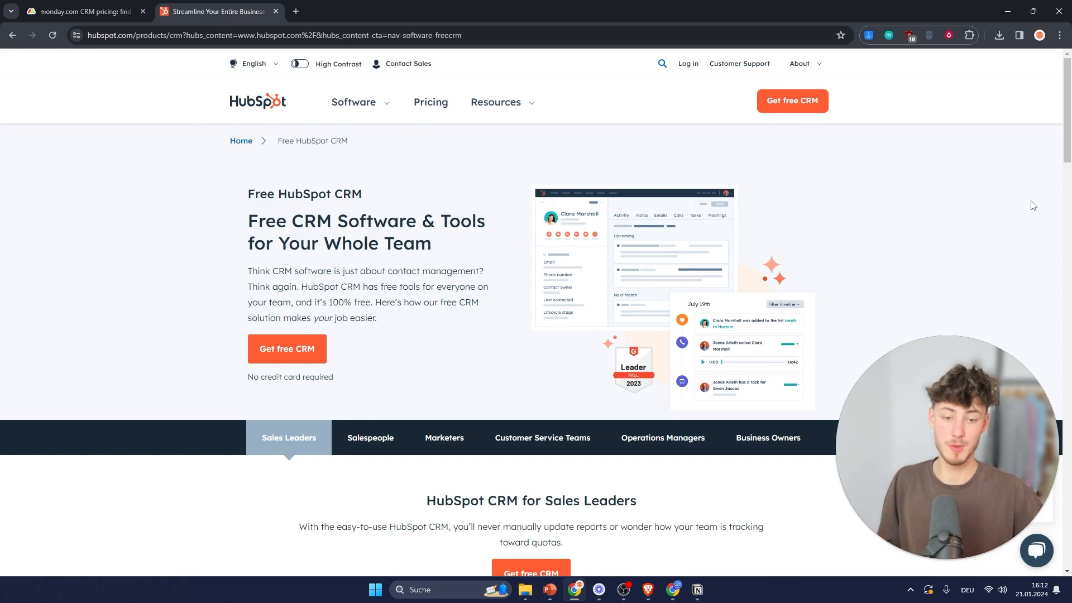
pyautogui.moveTo(939, 170)
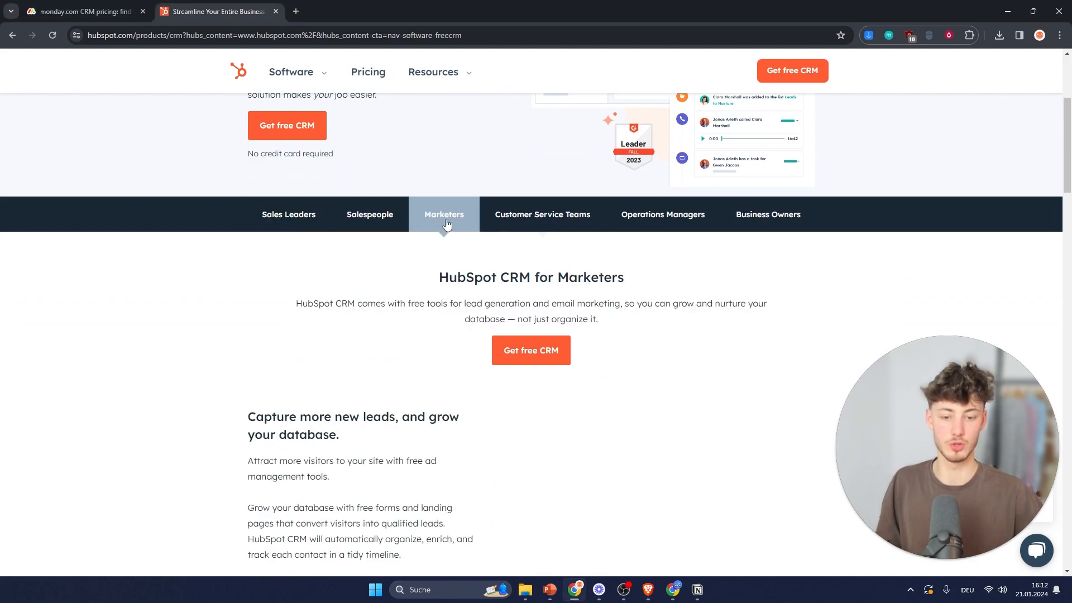
pyautogui.click(767, 214)
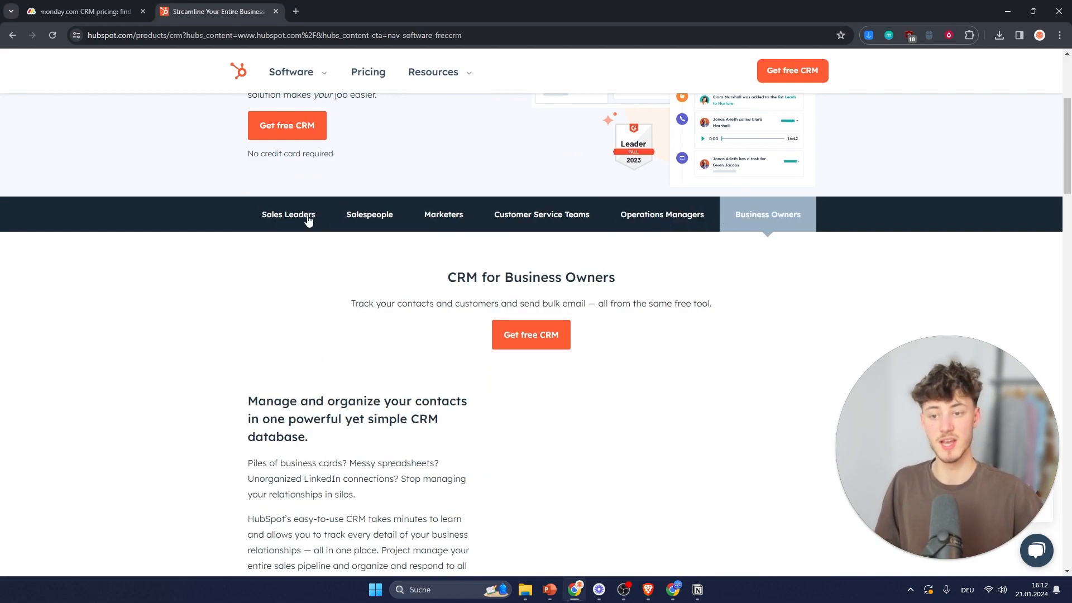
pyautogui.scroll(-3)
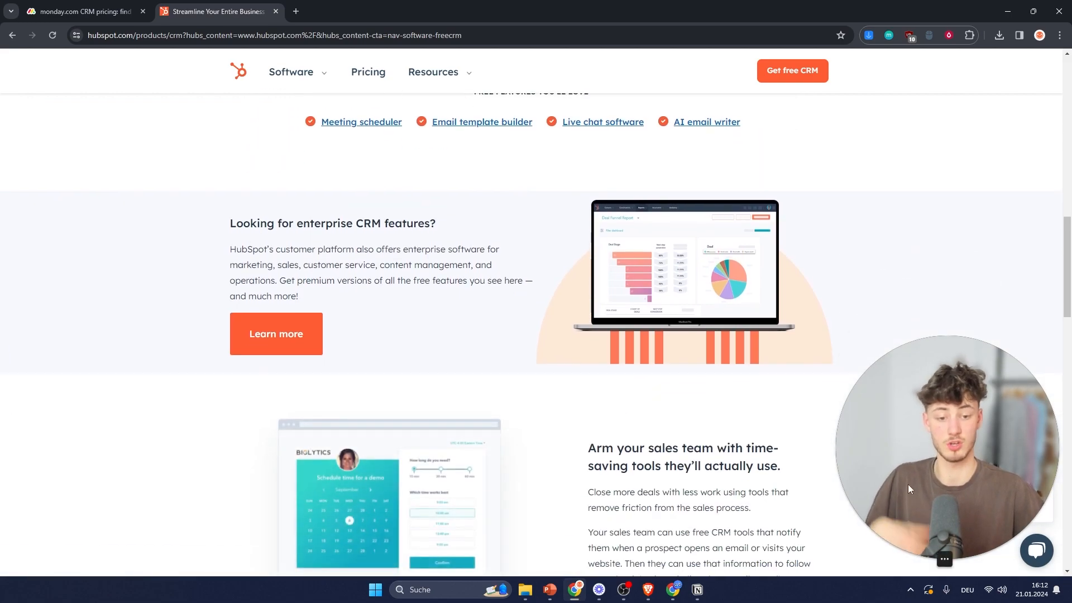
pyautogui.scroll(-3)
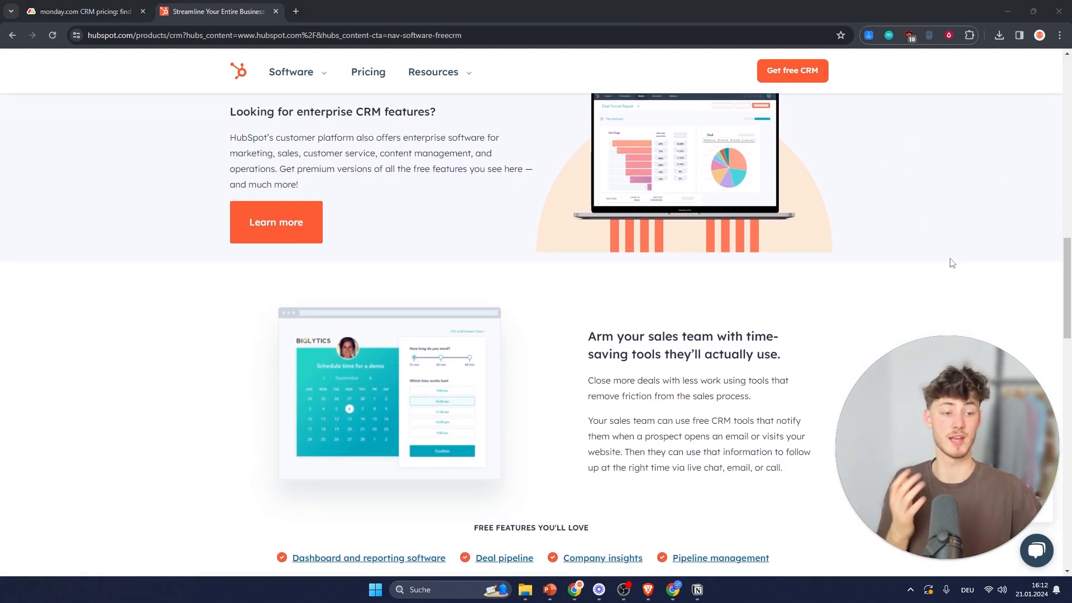
pyautogui.moveTo(954, 249)
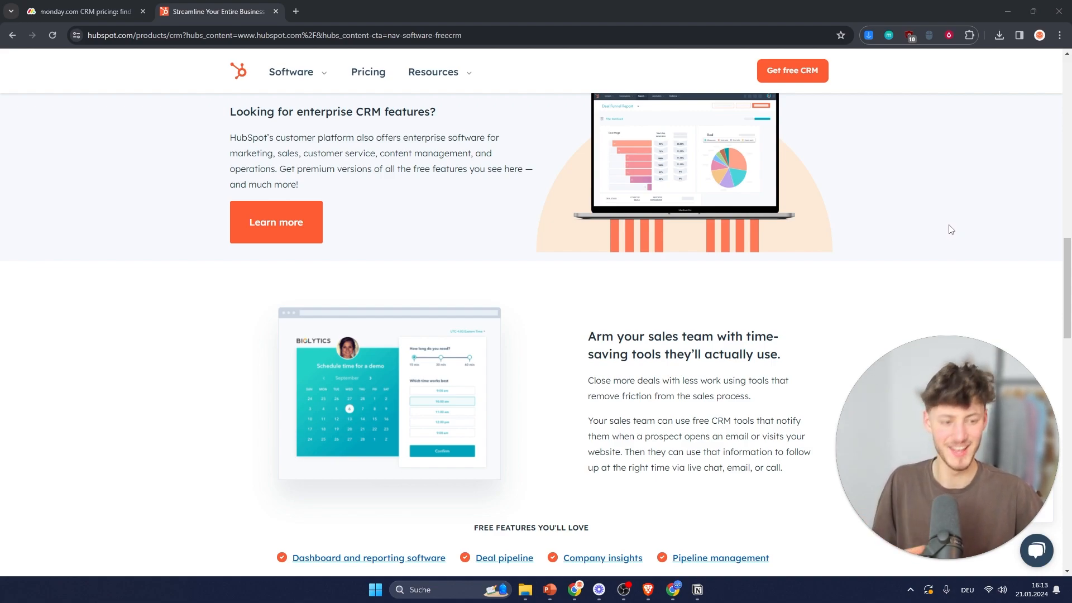
pyautogui.scroll(-3)
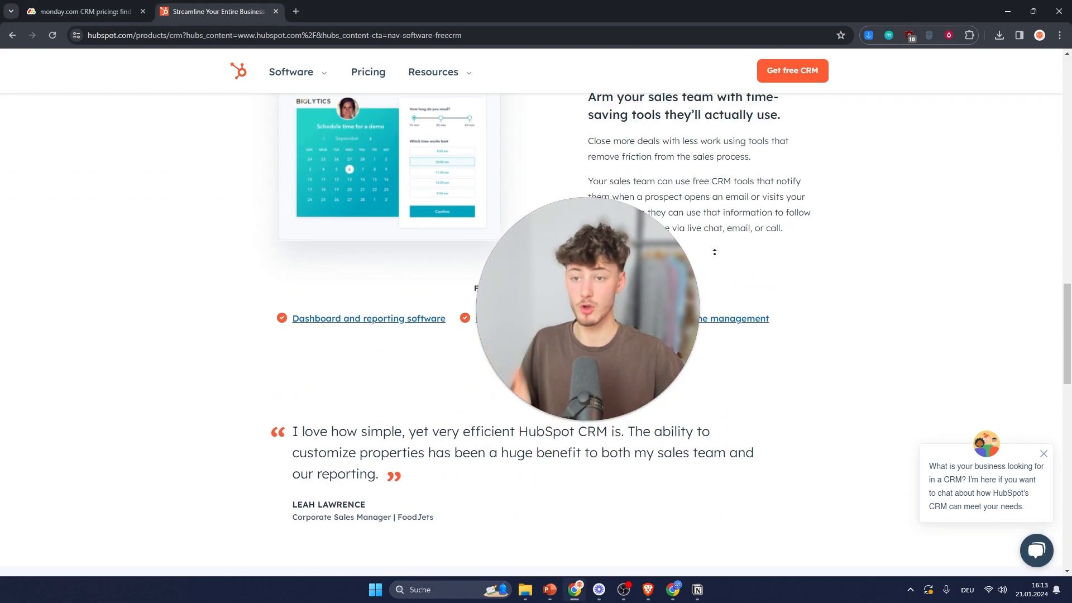
pyautogui.scroll(3)
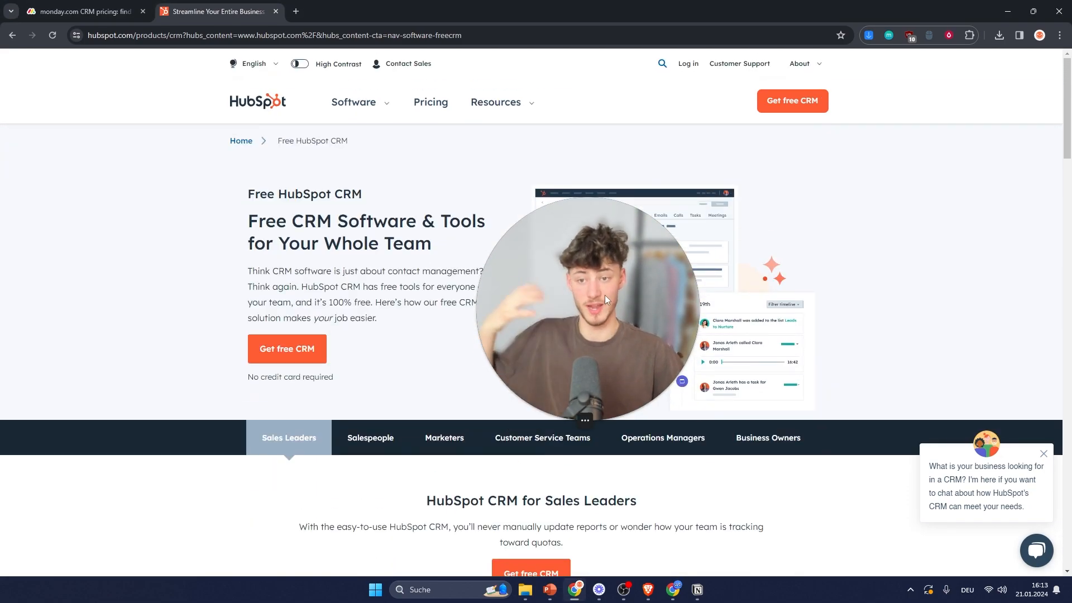